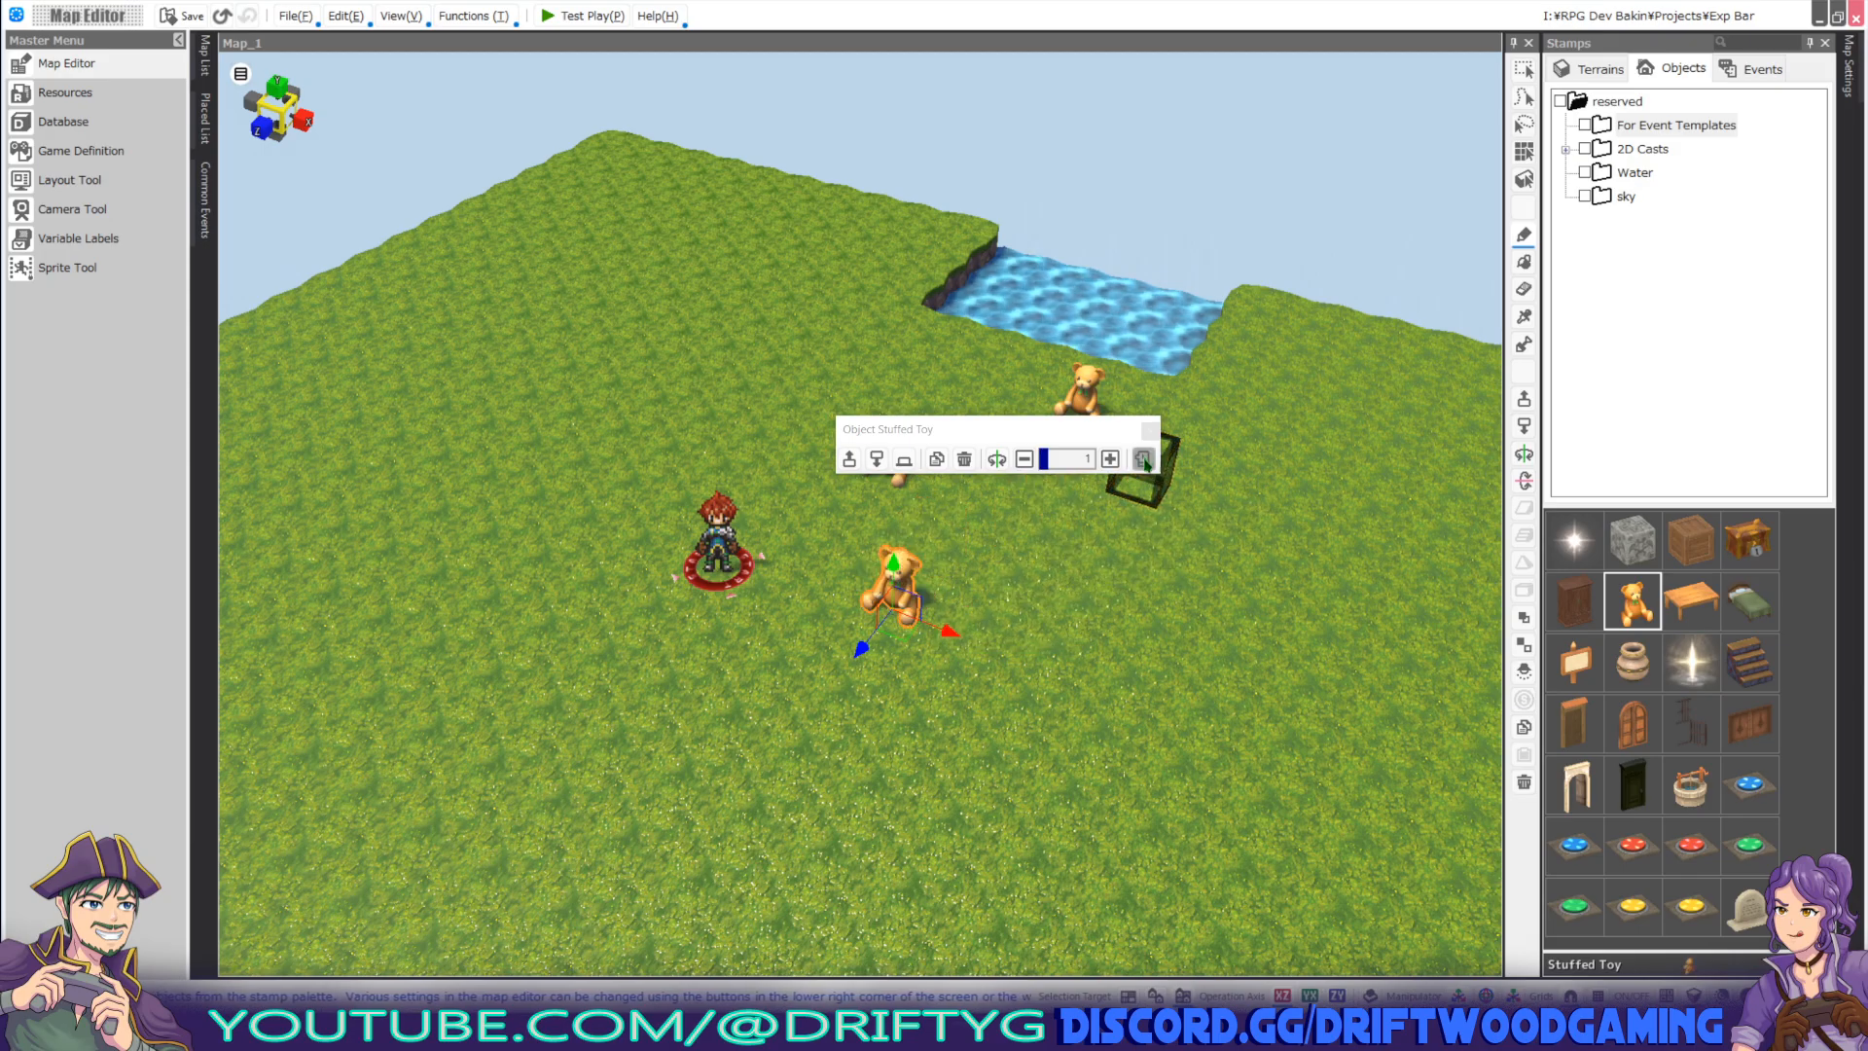
Eventize the stuffed toy, browse the Search and Trap templates, then return to Custom Event.
left_click(1144, 459)
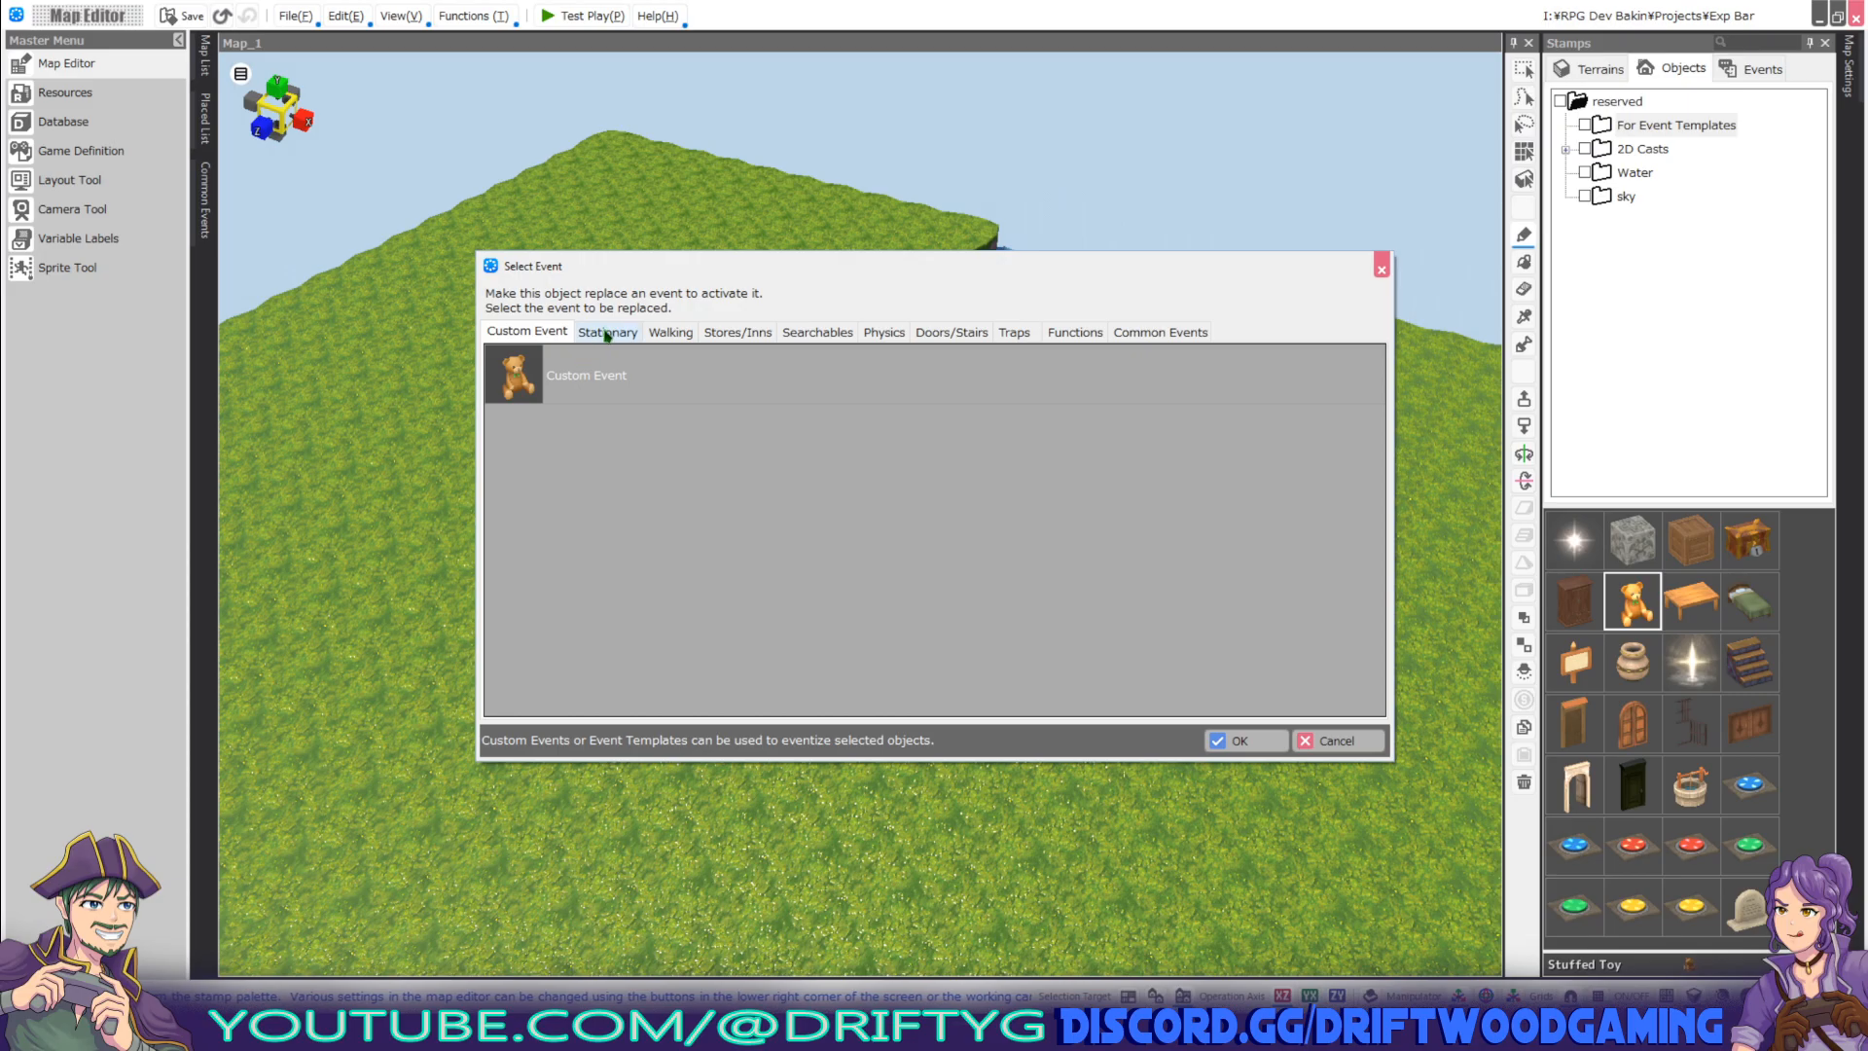
left_click(817, 332)
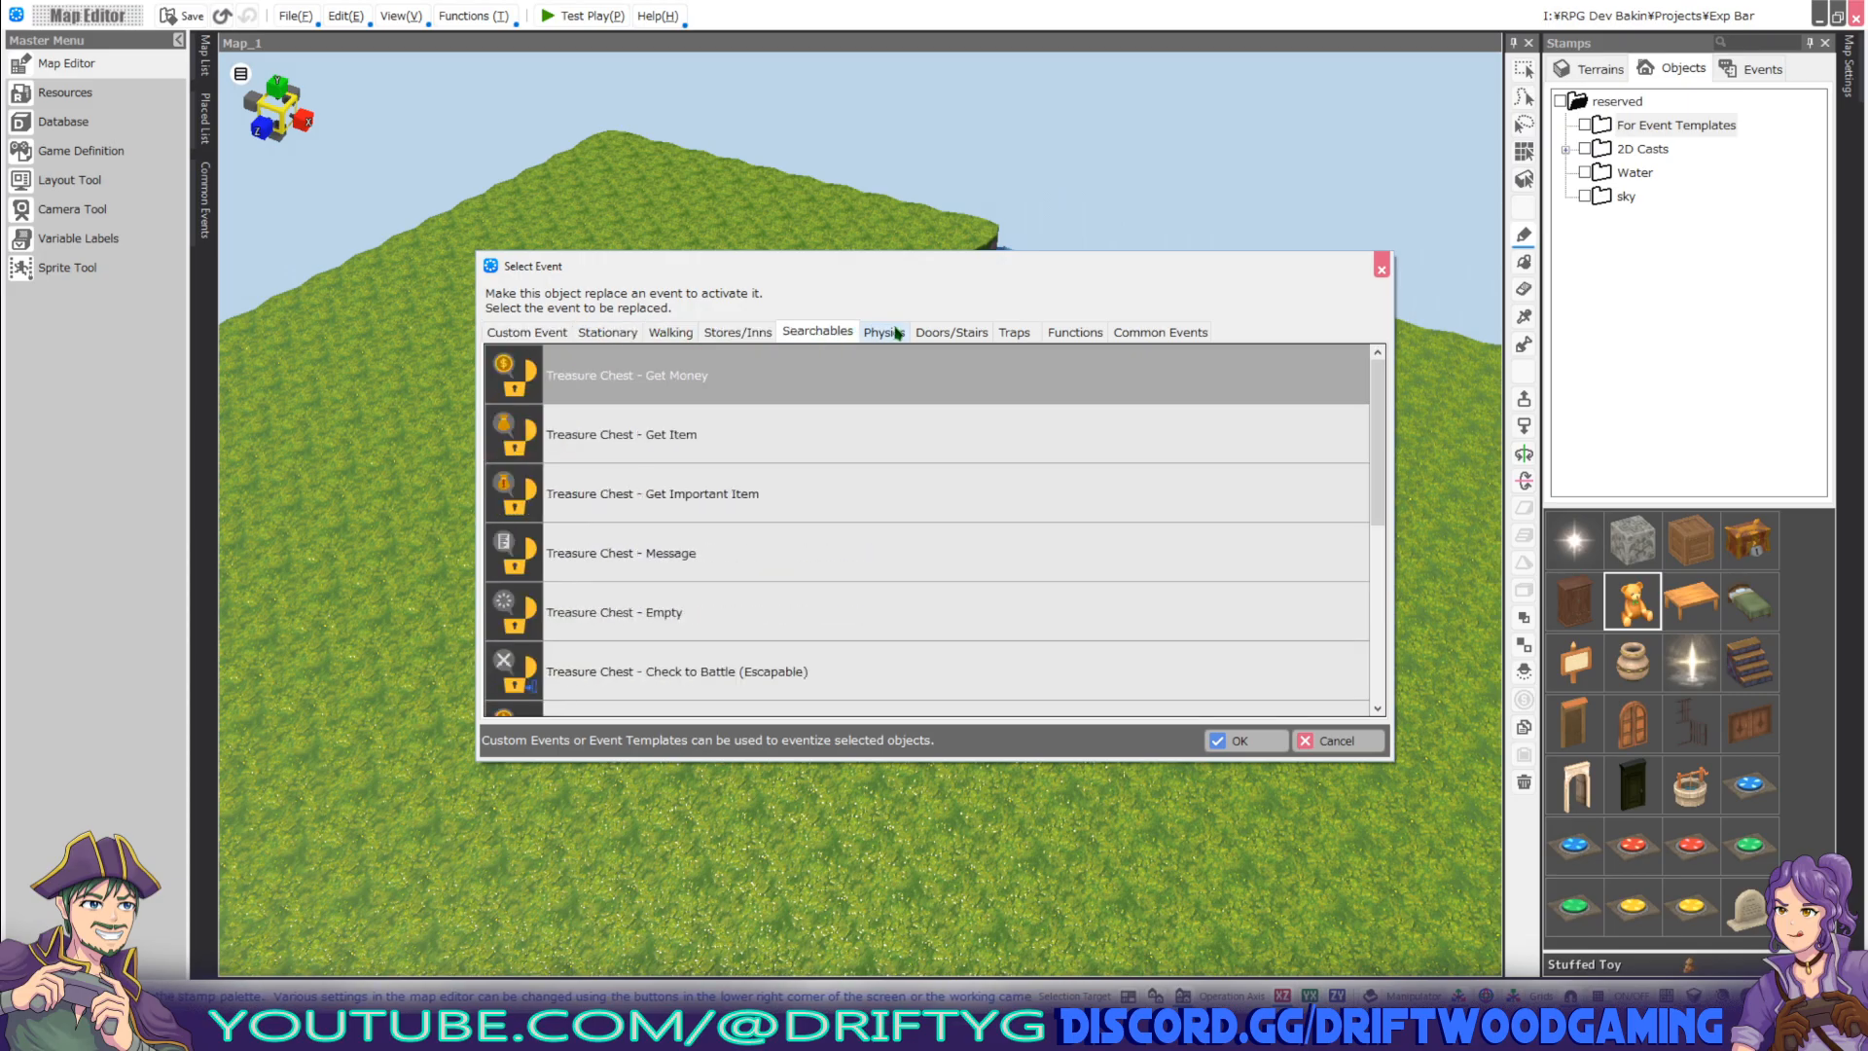
left_click(1014, 332)
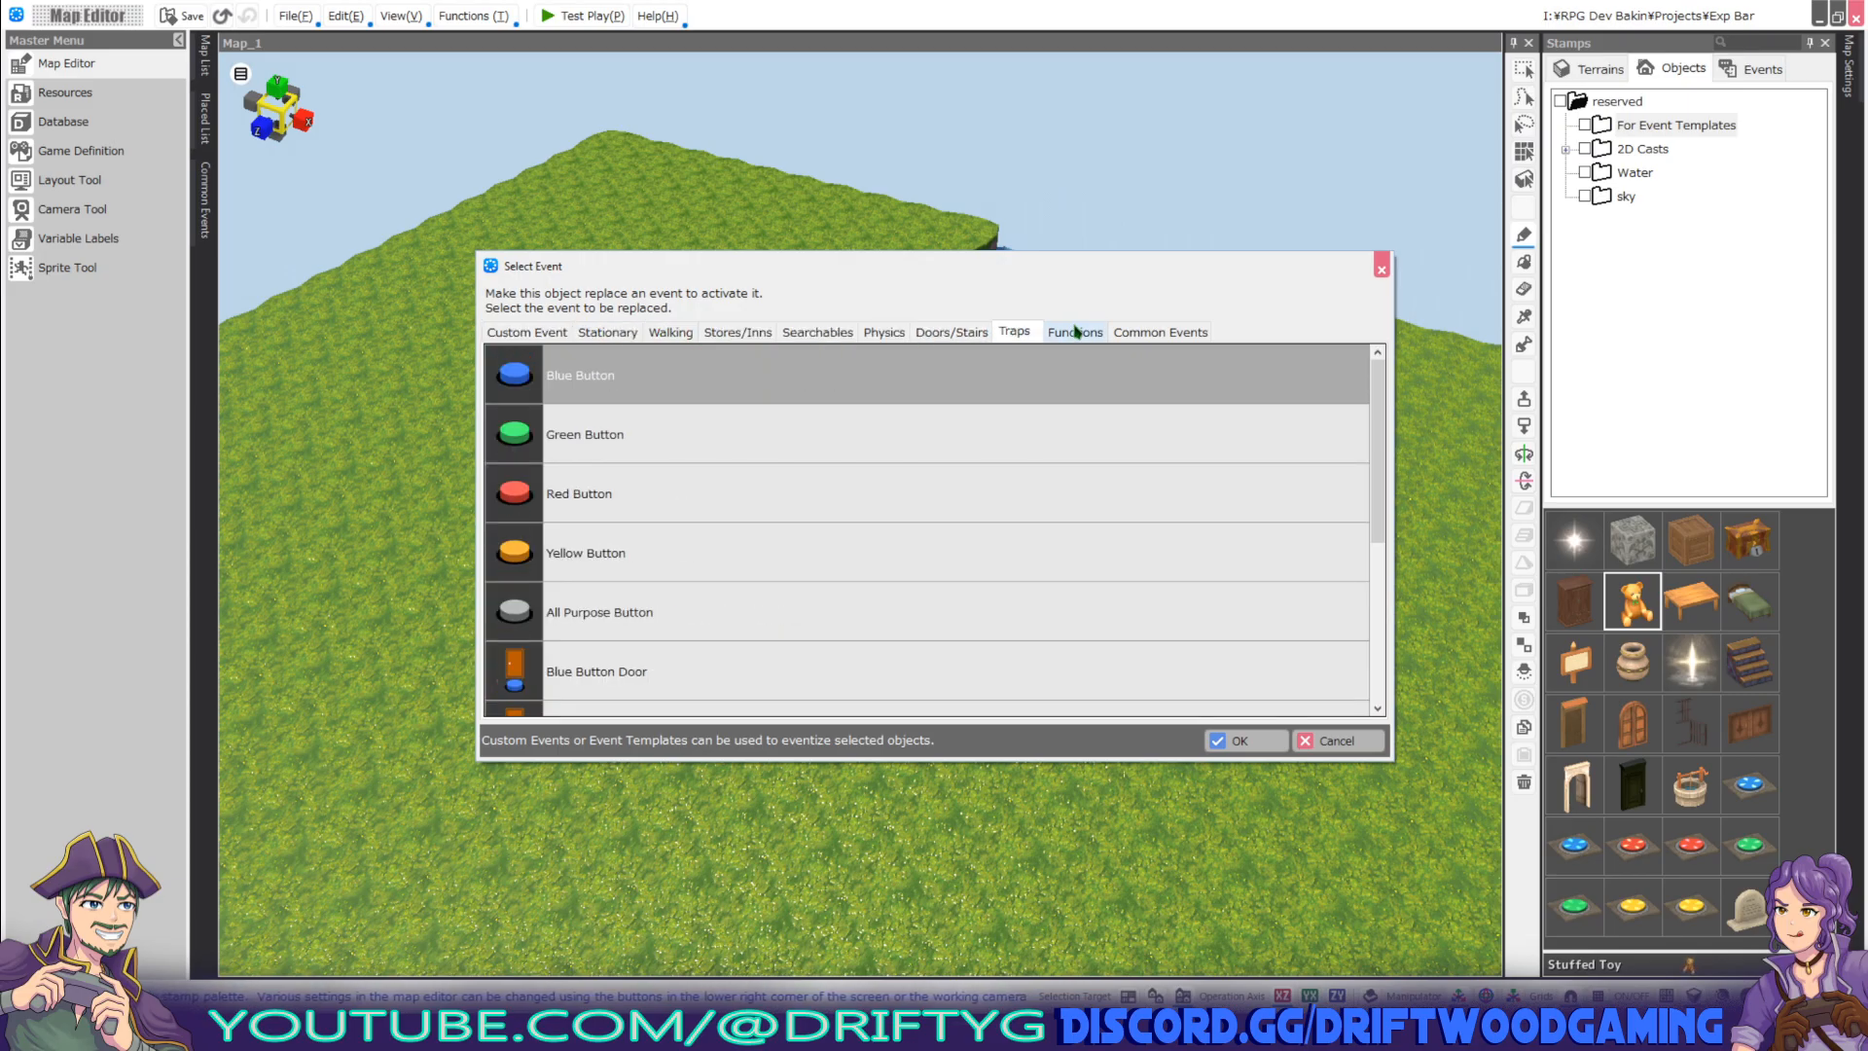
left_click(525, 332)
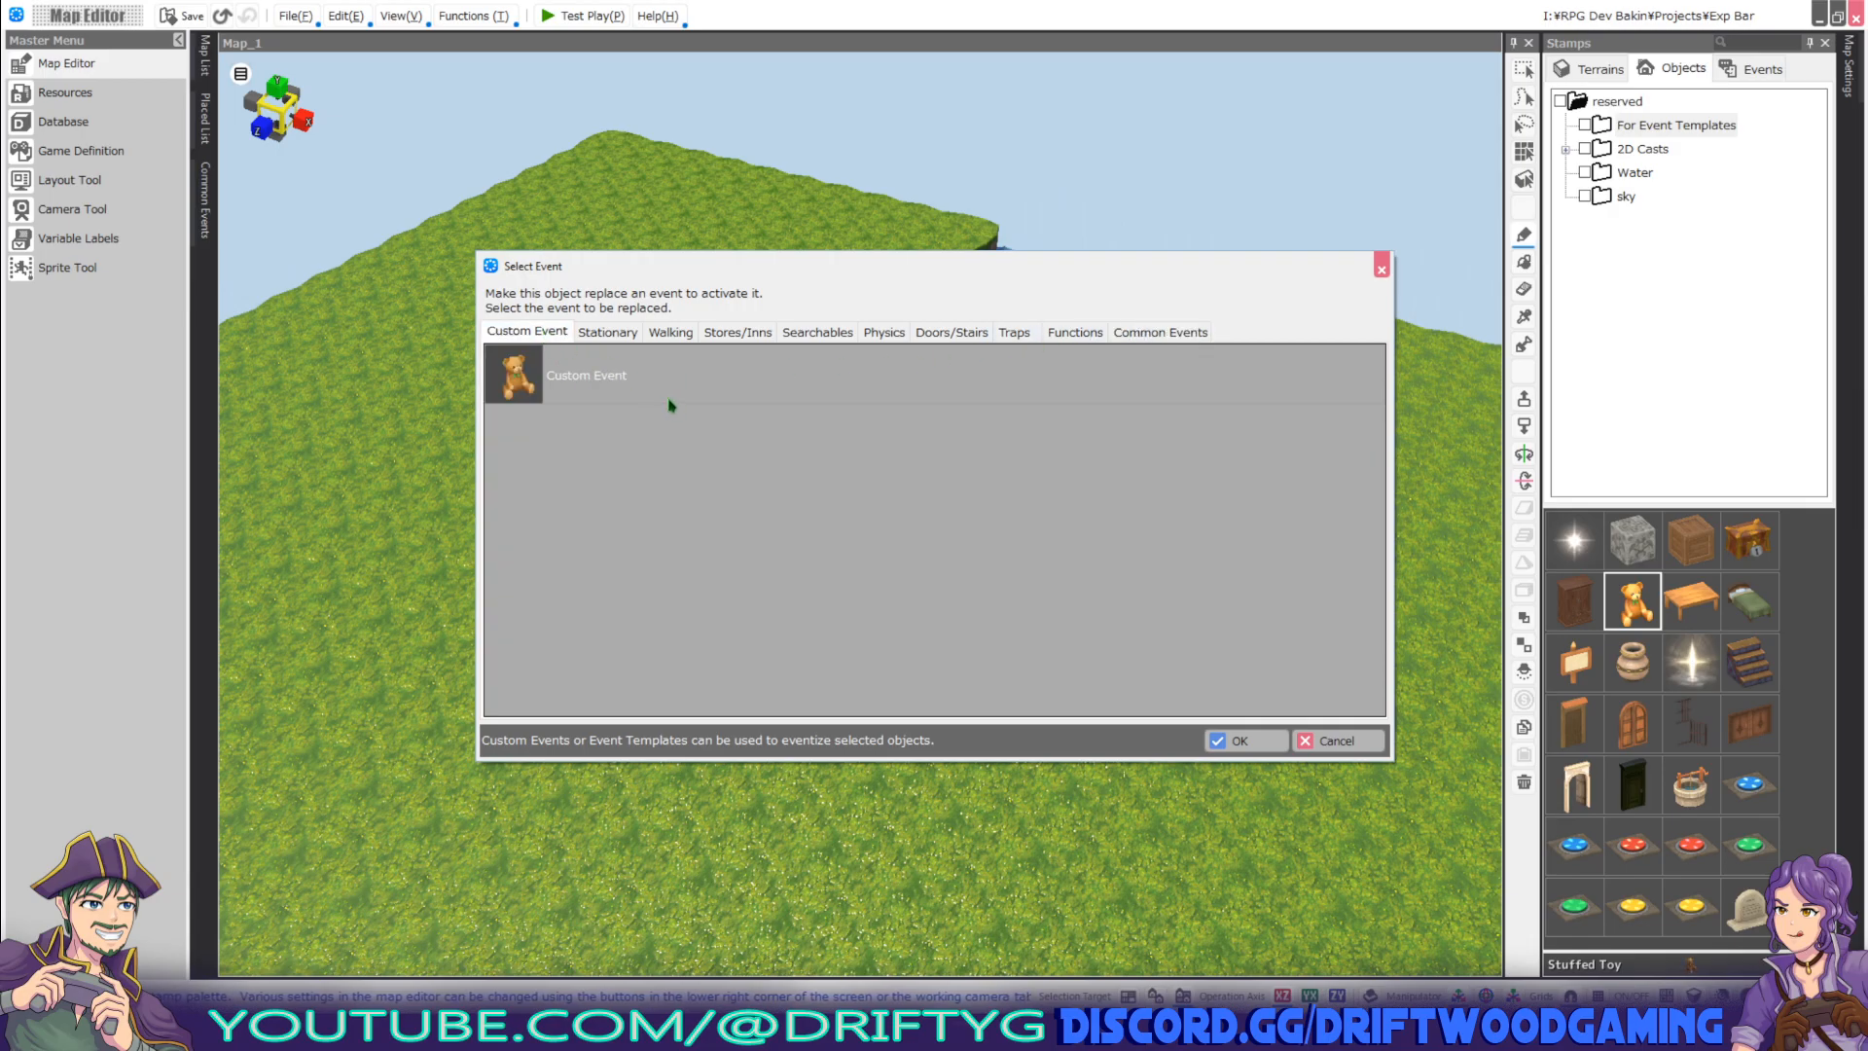
Confirm the toy as a custom event, with sheet condition Variable Box L:SelfSwitchA equal to 0.
left_click(1243, 740)
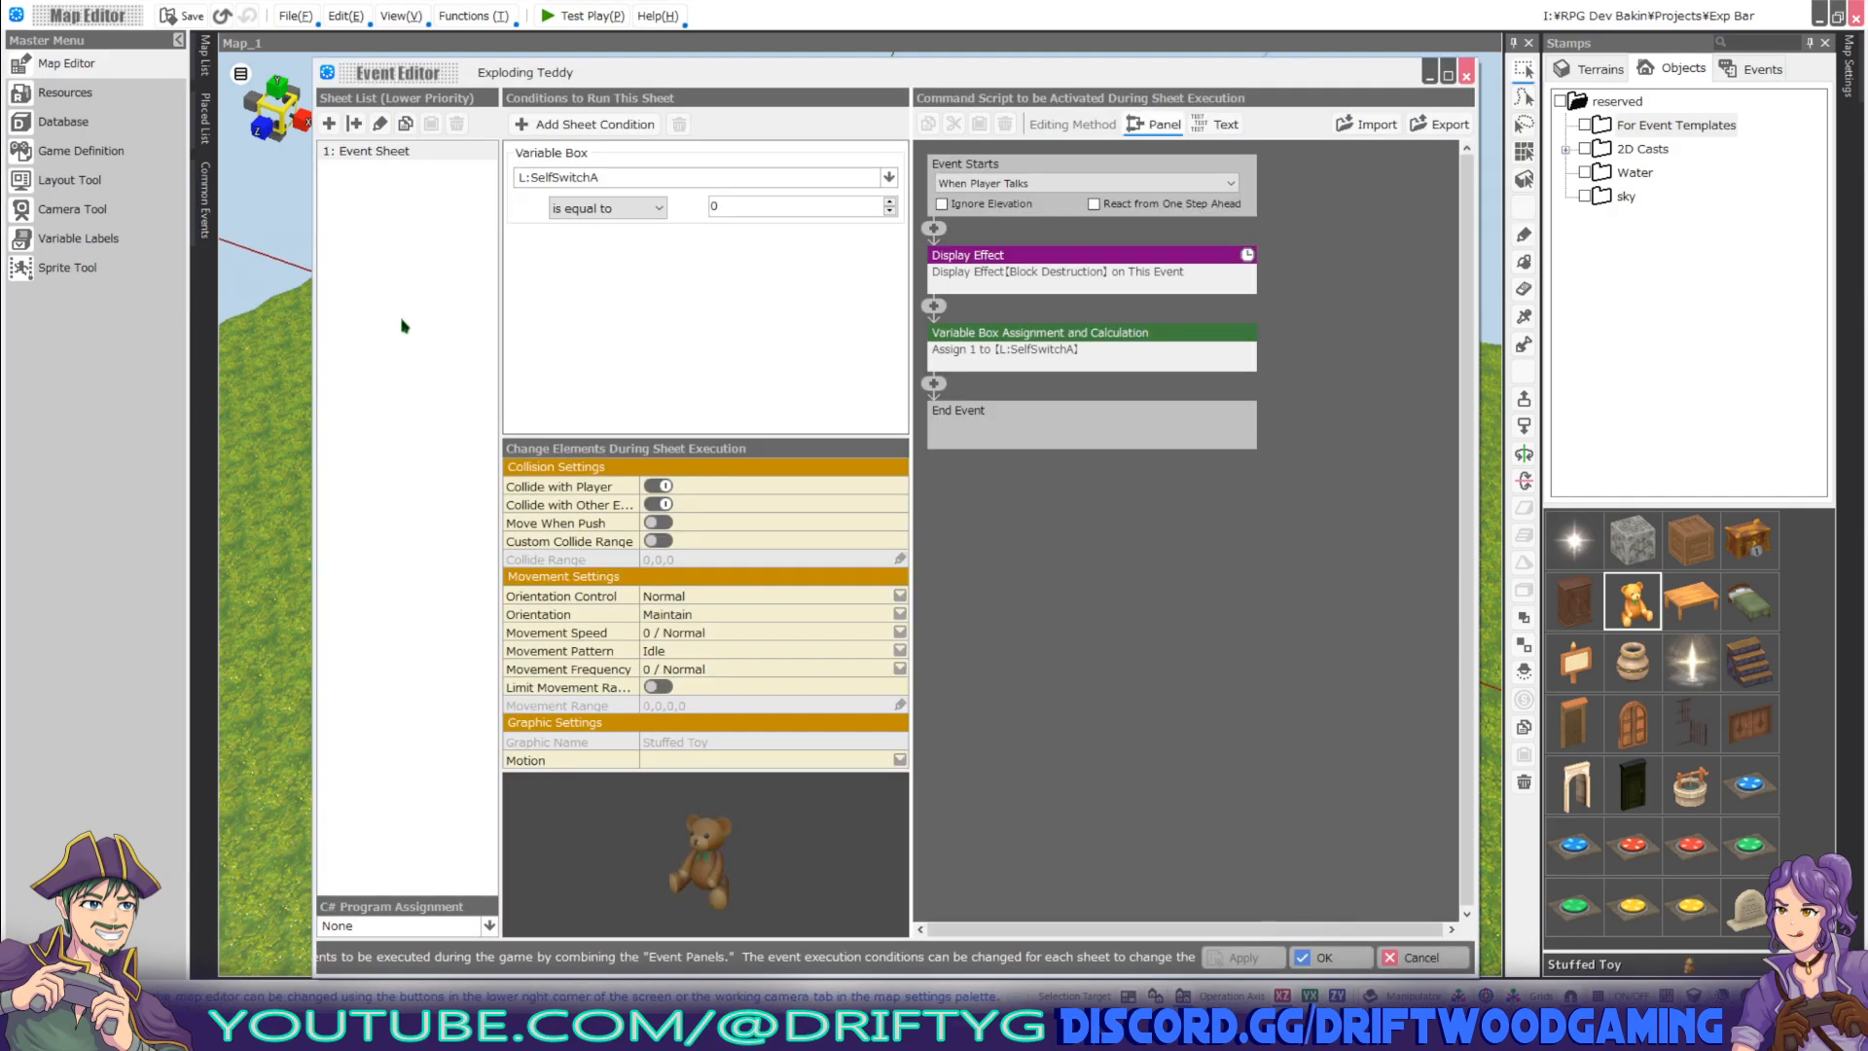
mouse_move(575, 323)
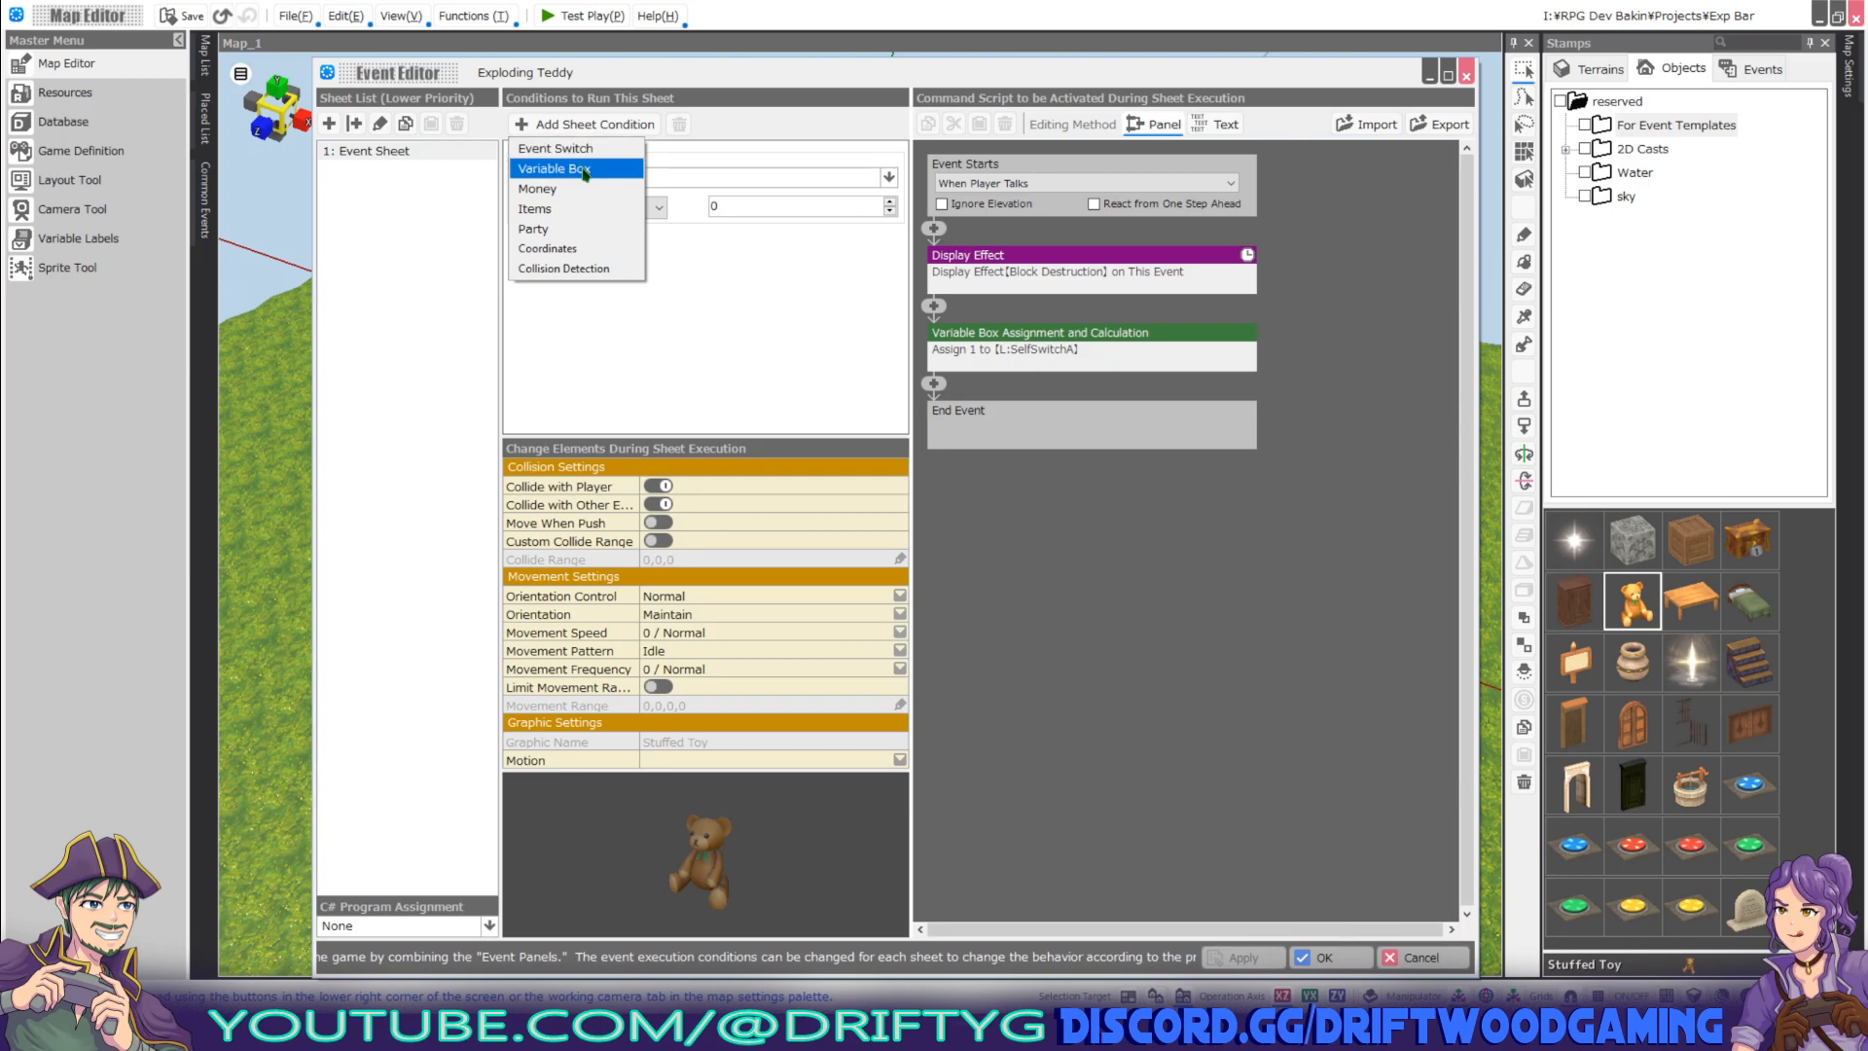
left_click(553, 169)
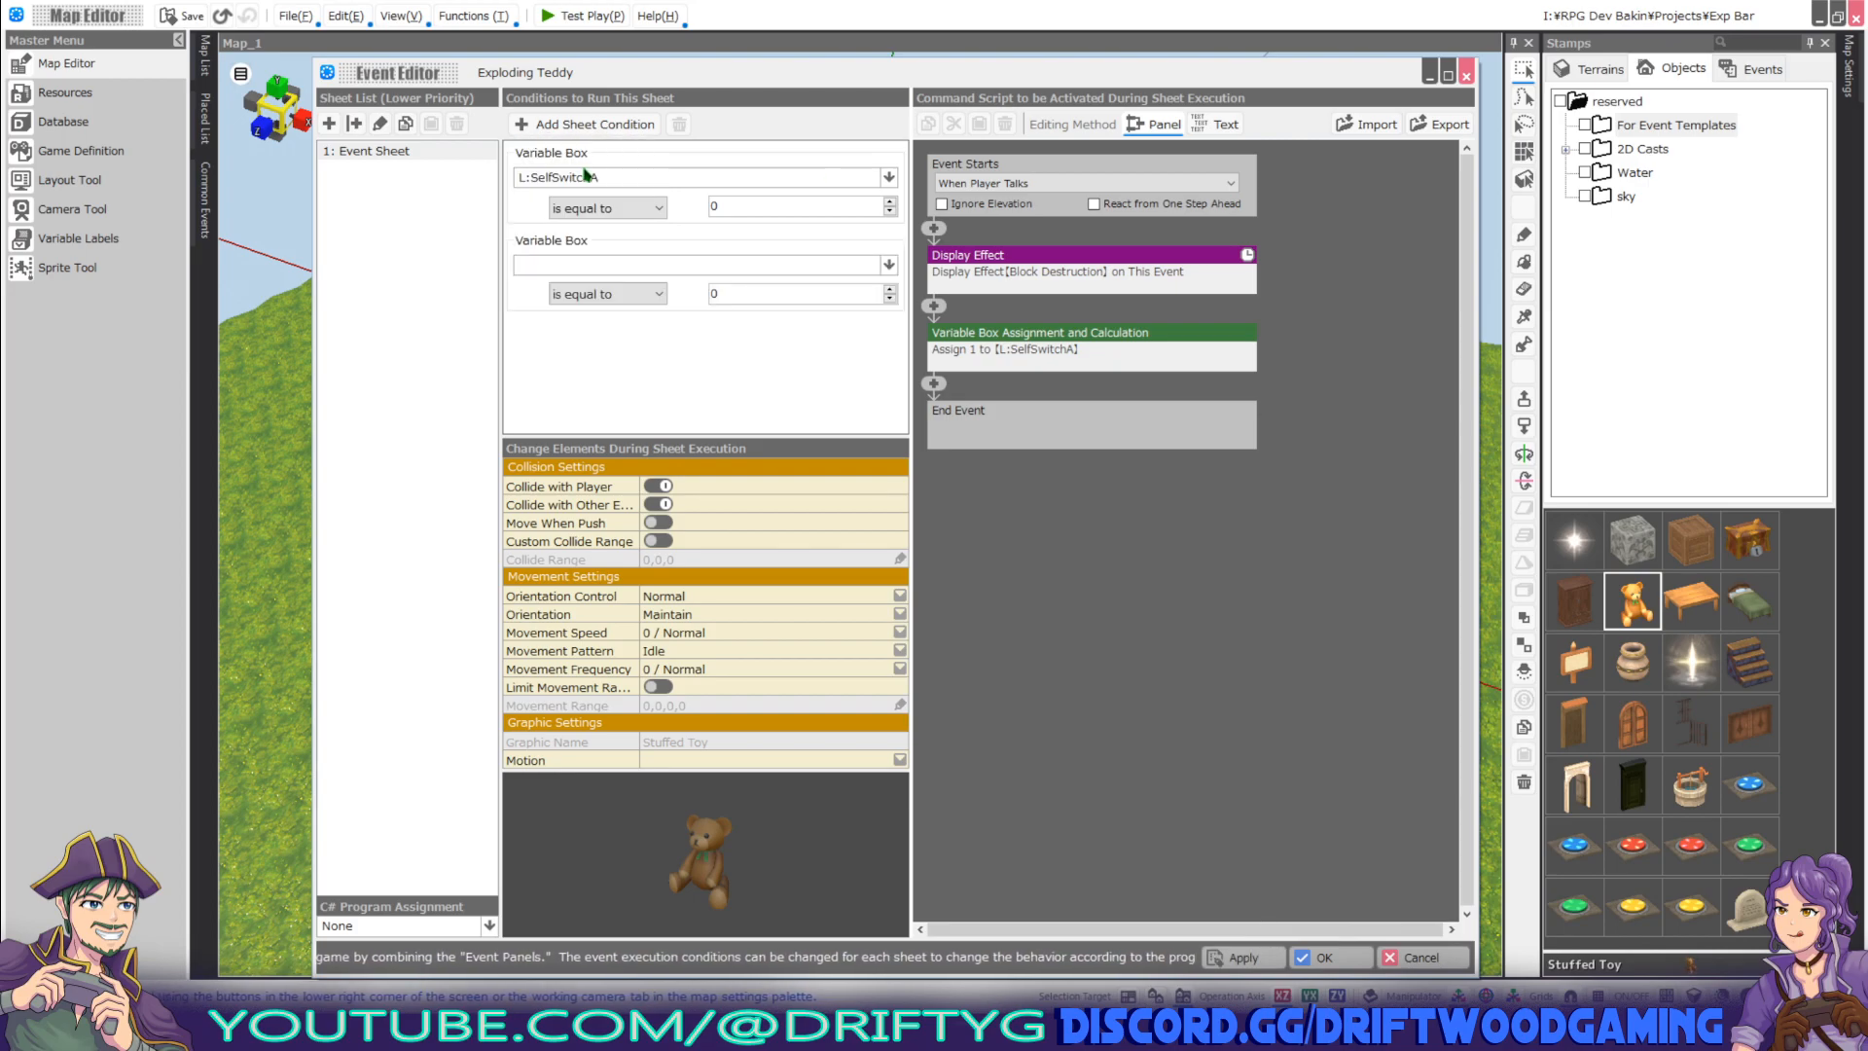
left_click(883, 177)
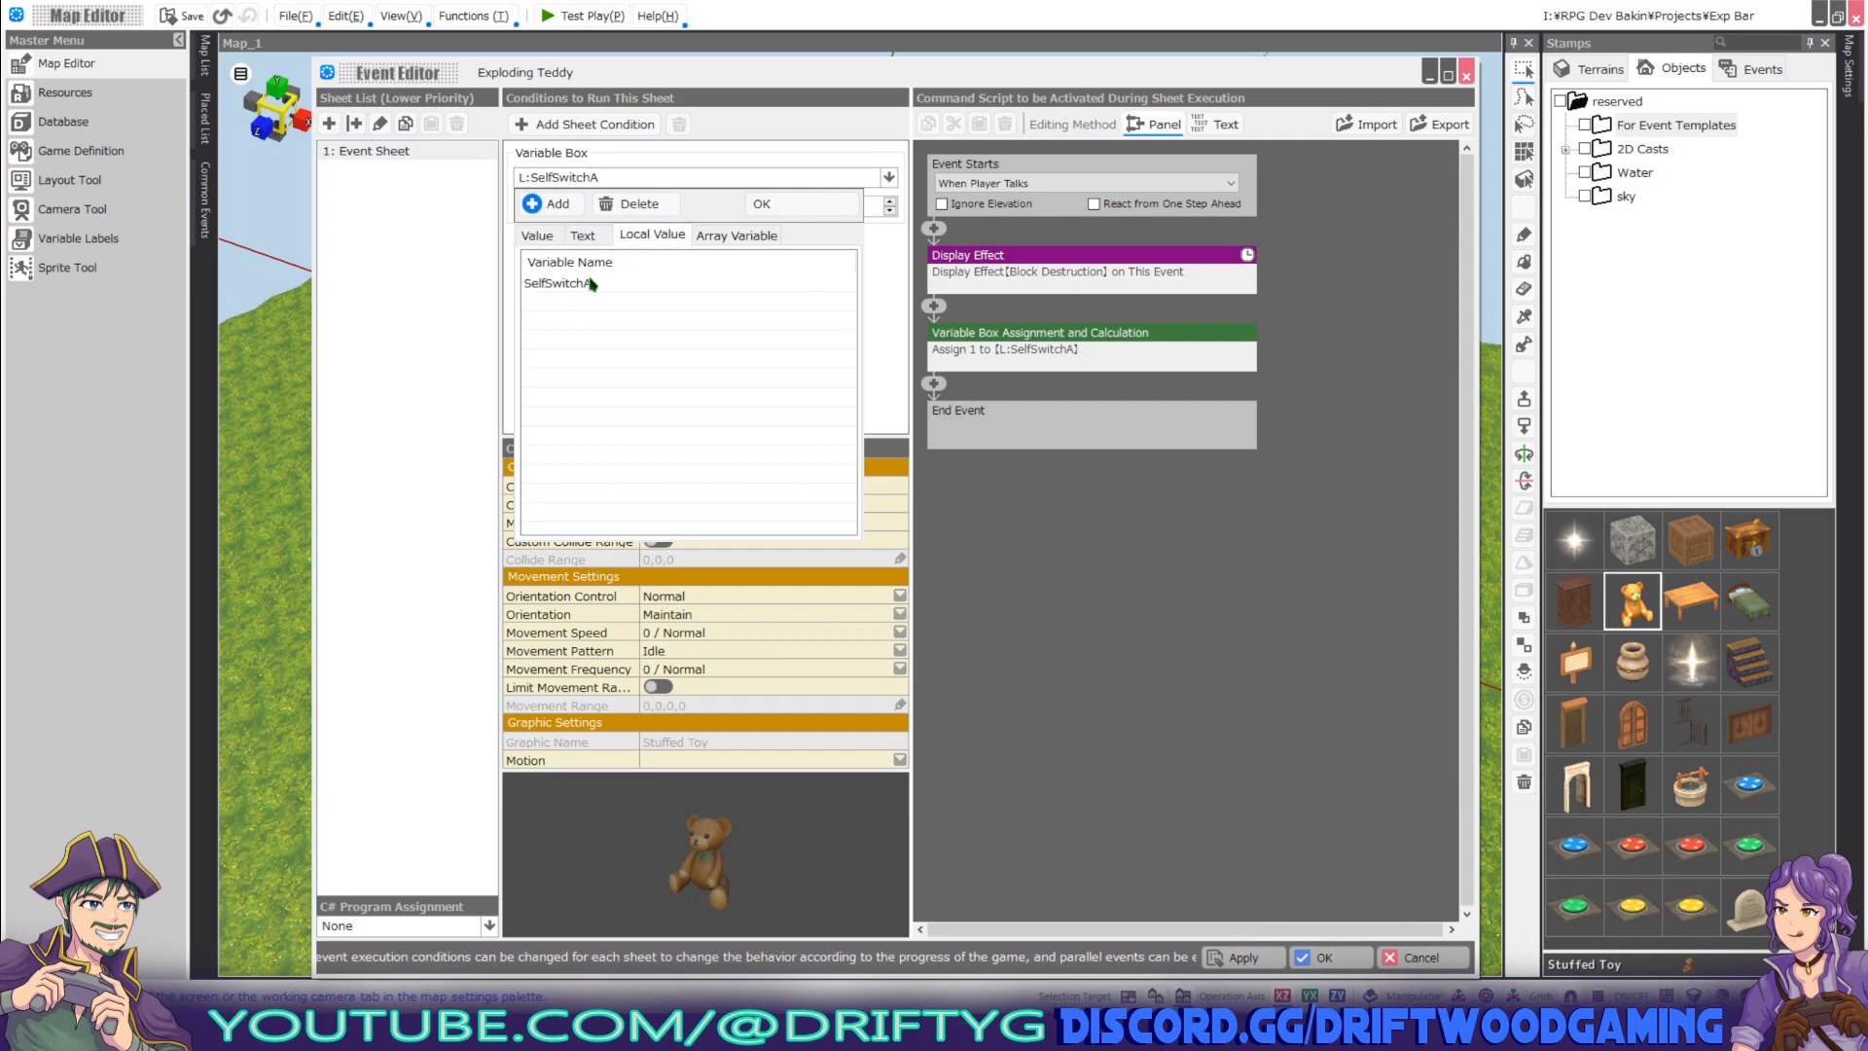
left_click(548, 203)
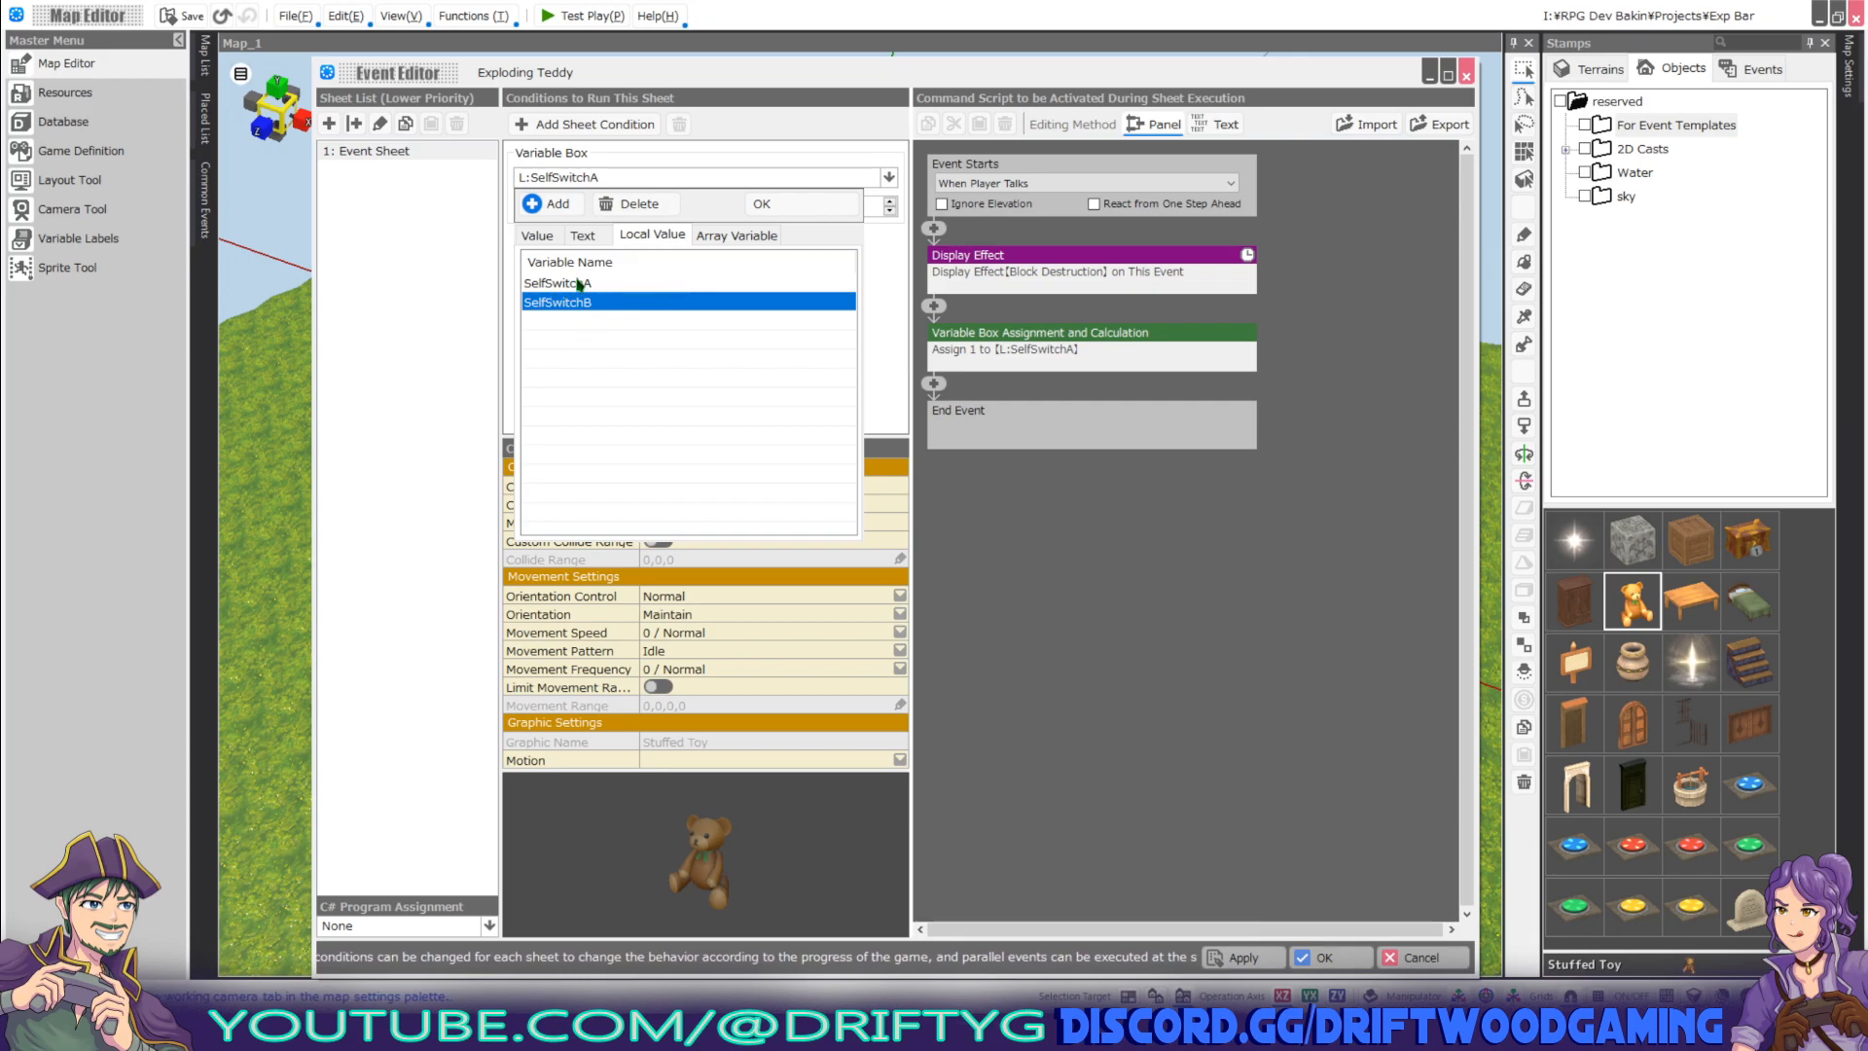
left_click(557, 284)
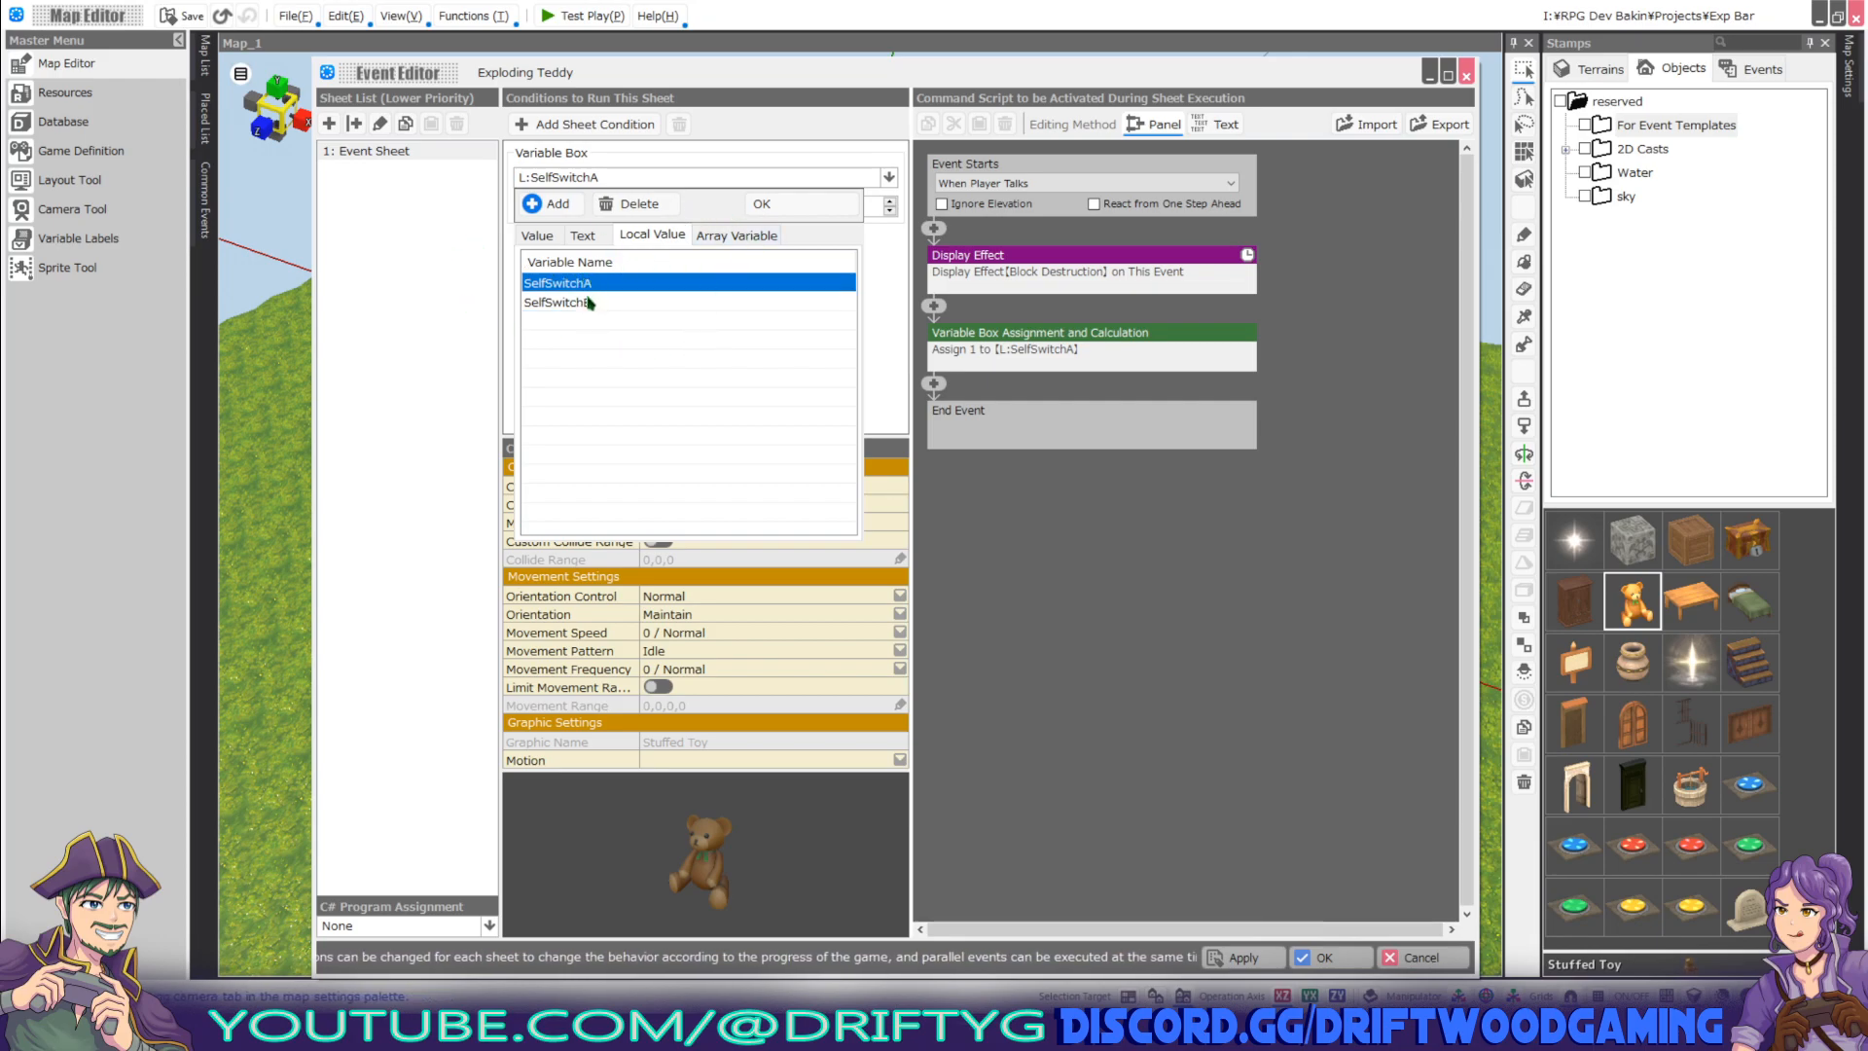
left_click(761, 204)
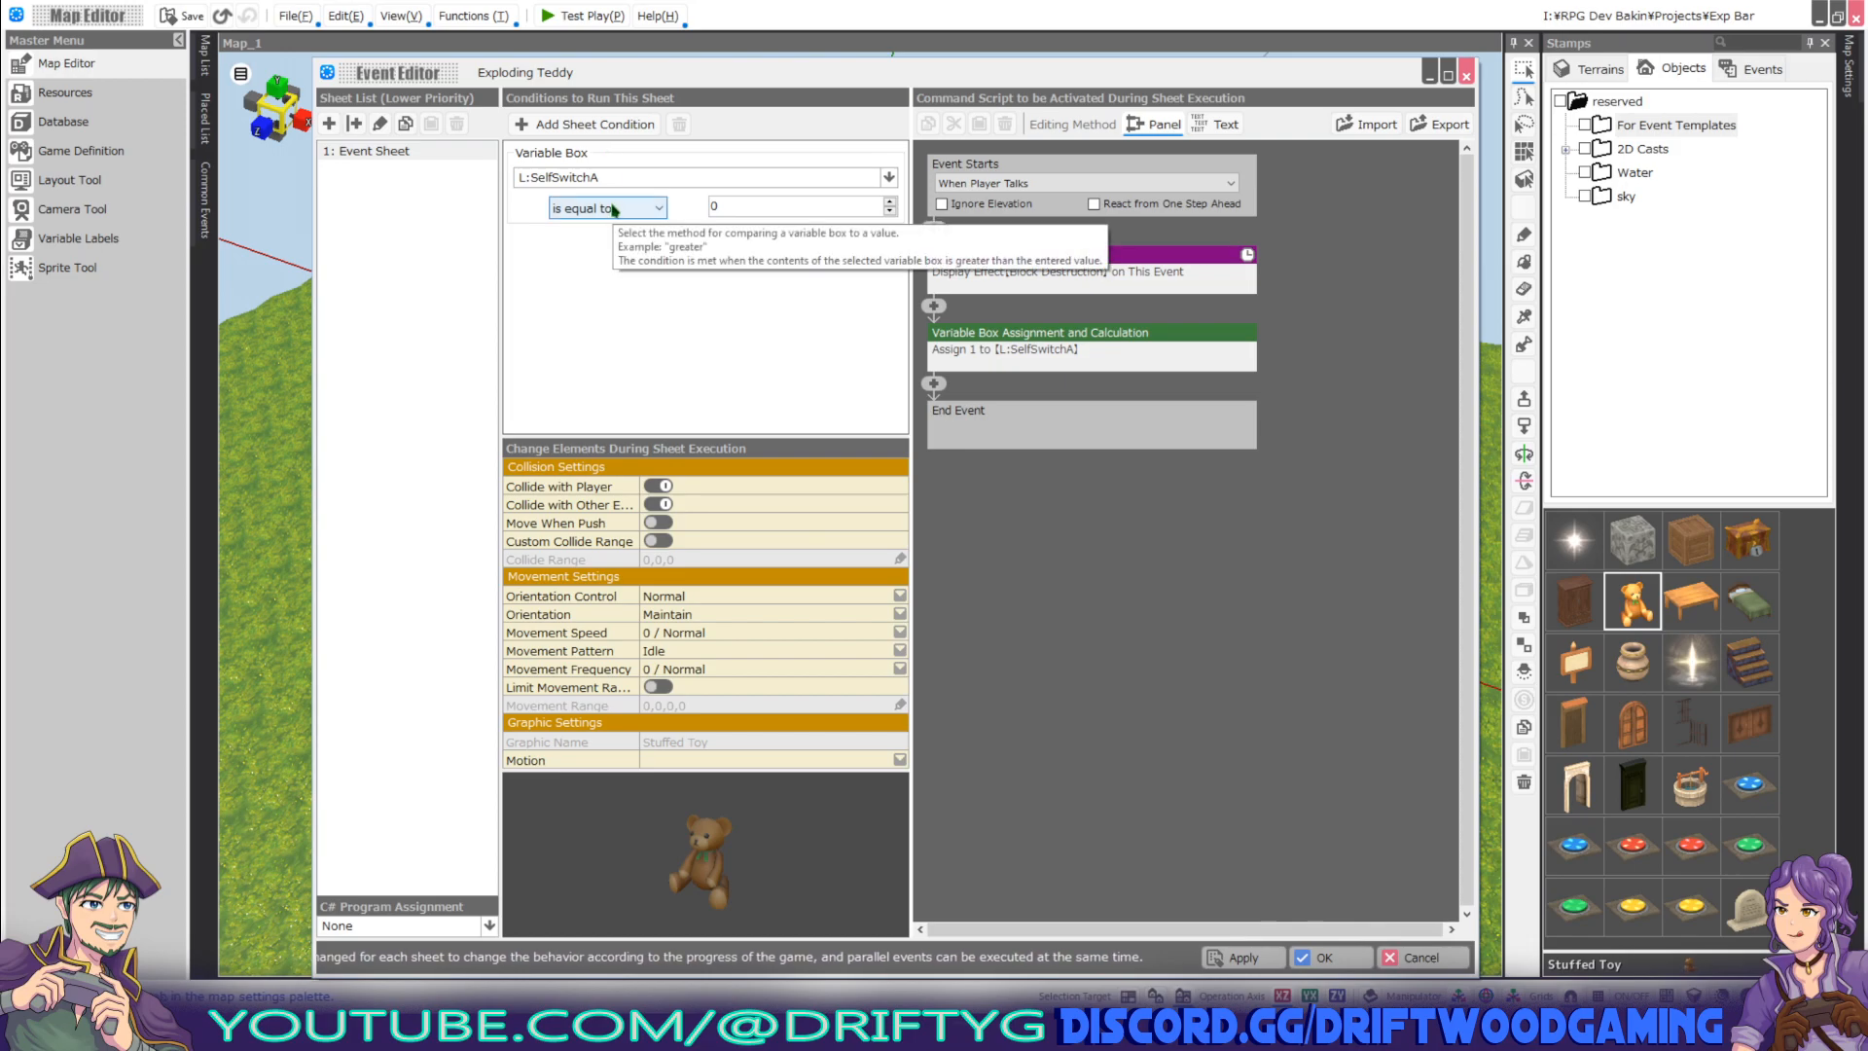
mouse_move(624, 163)
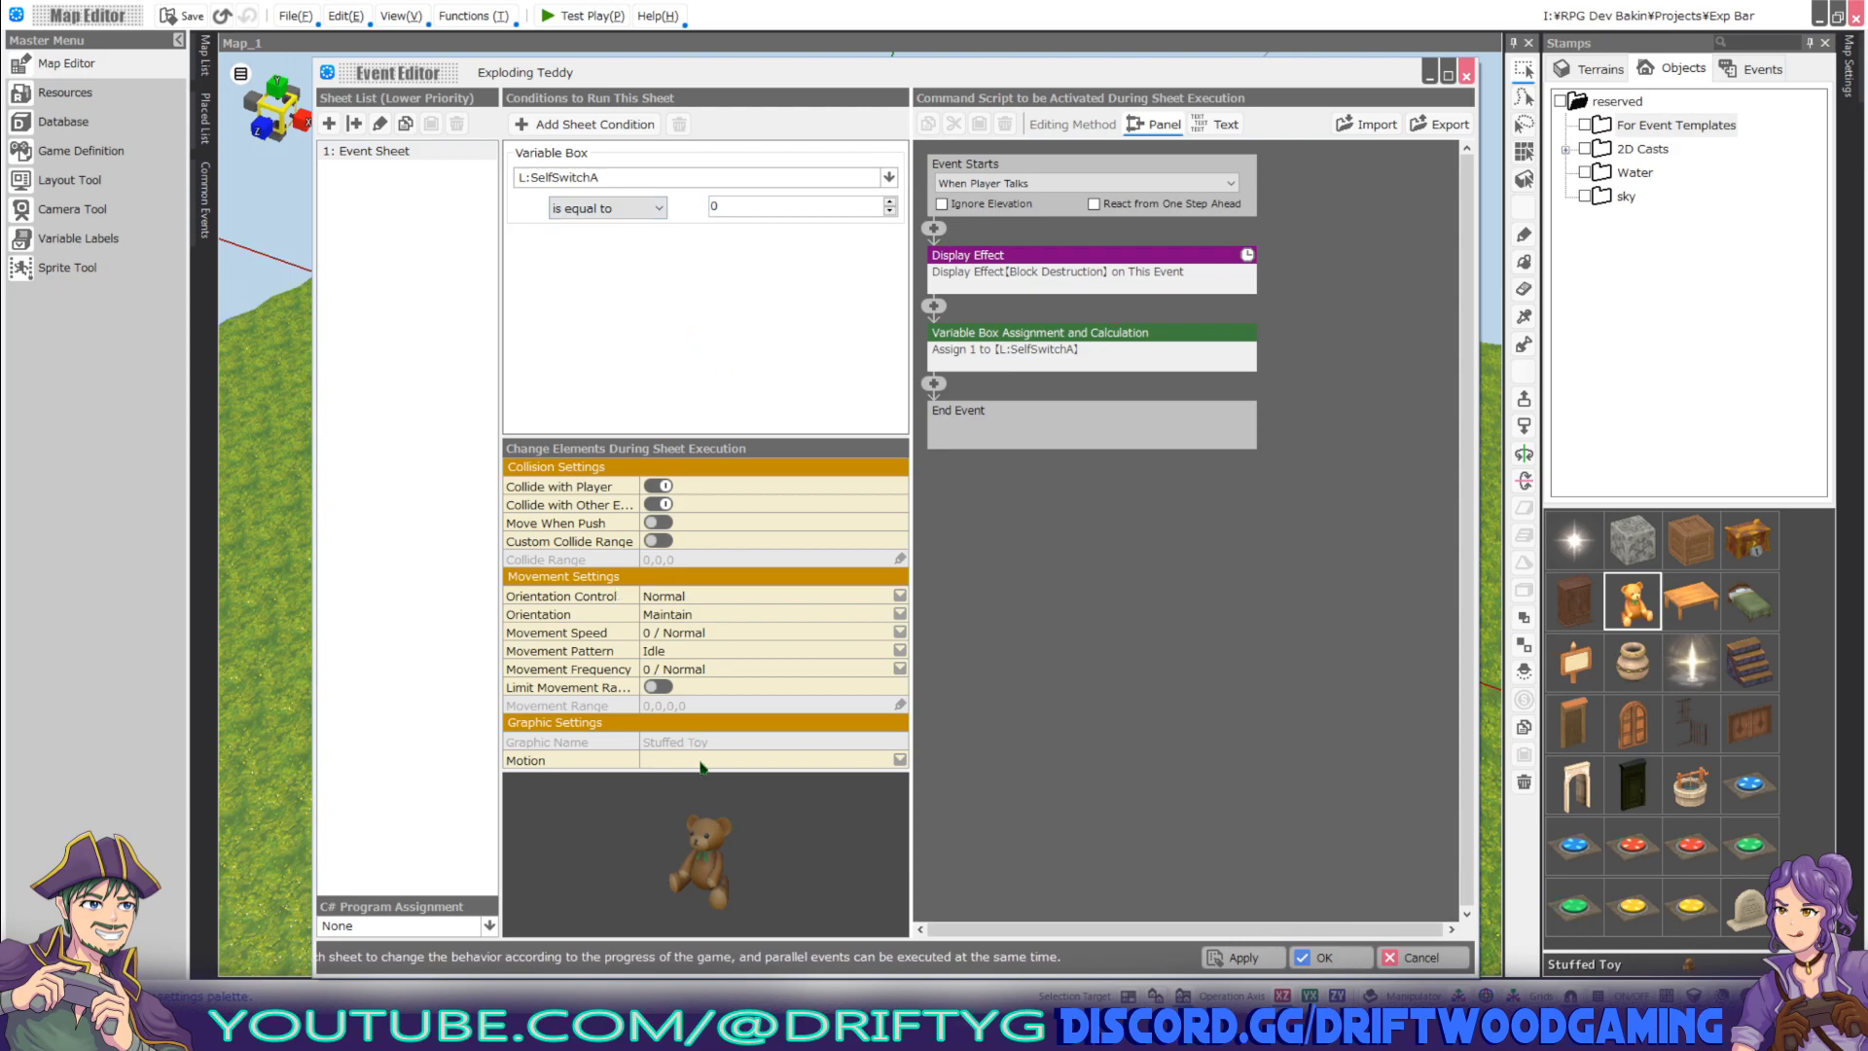
mouse_move(526, 216)
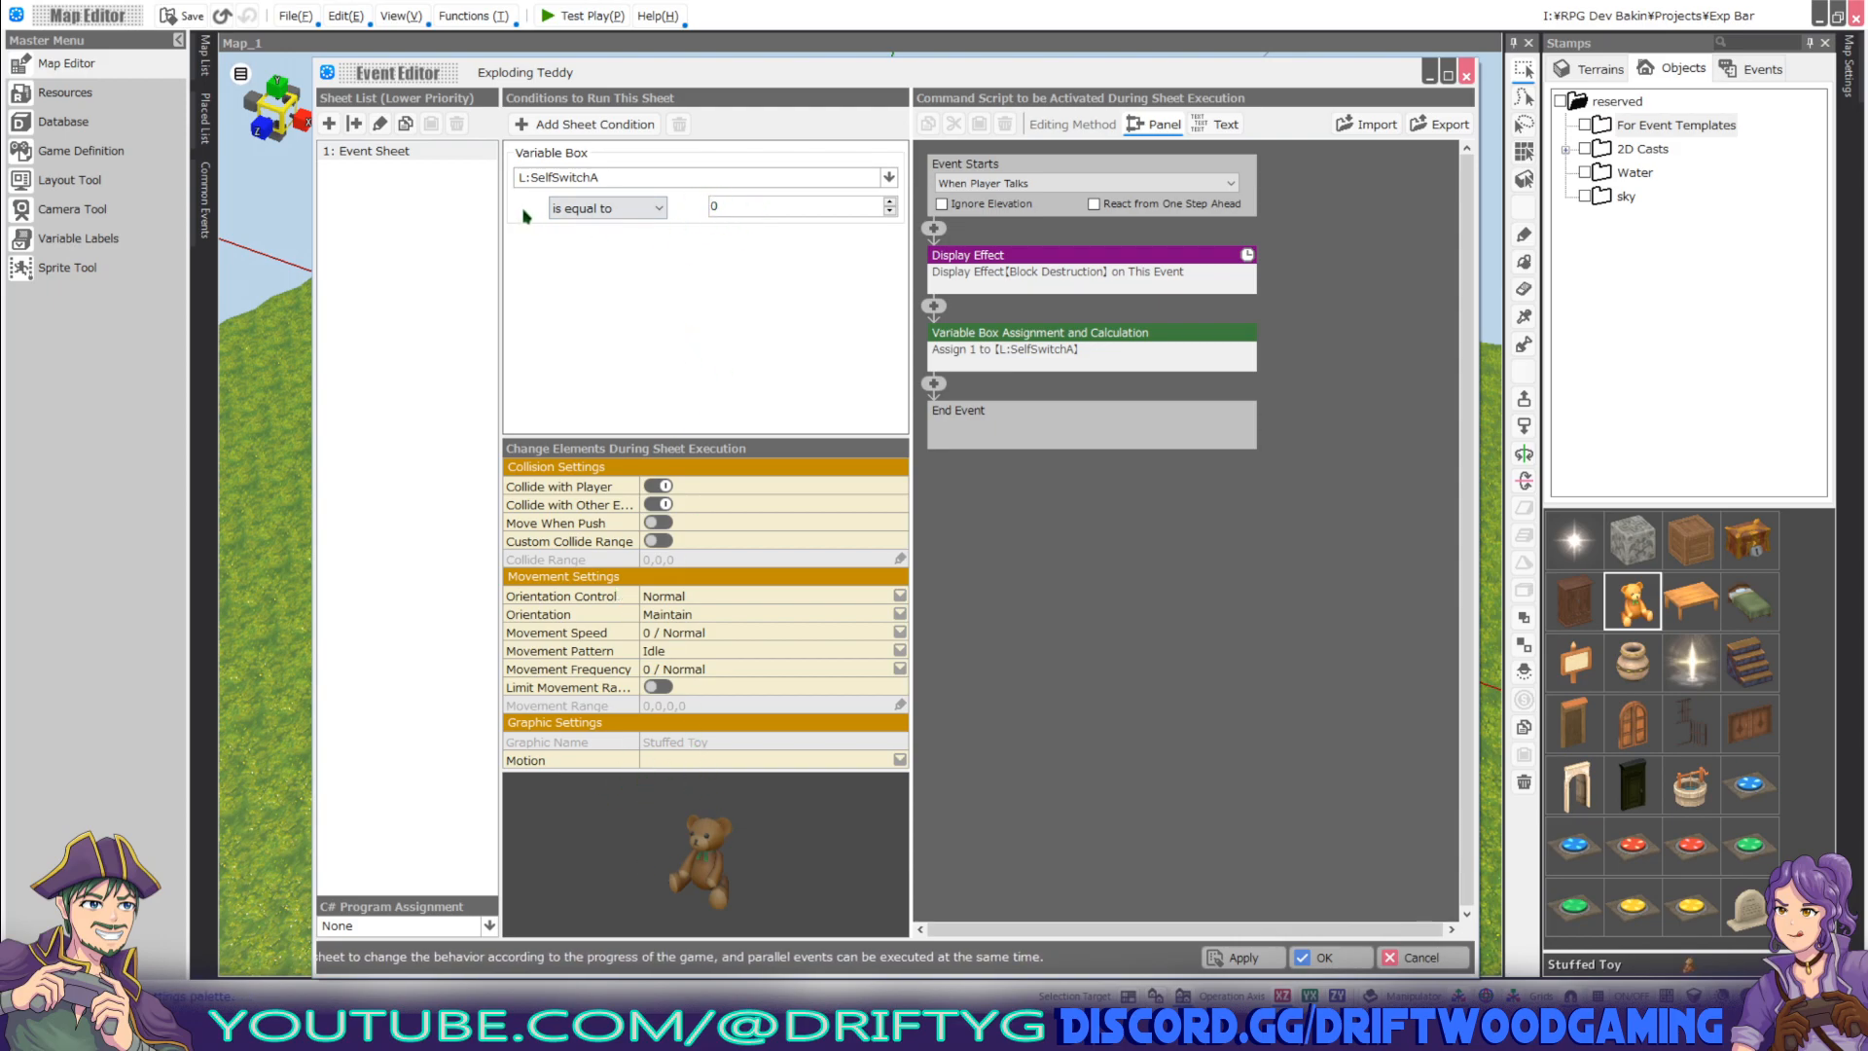
mouse_move(738, 298)
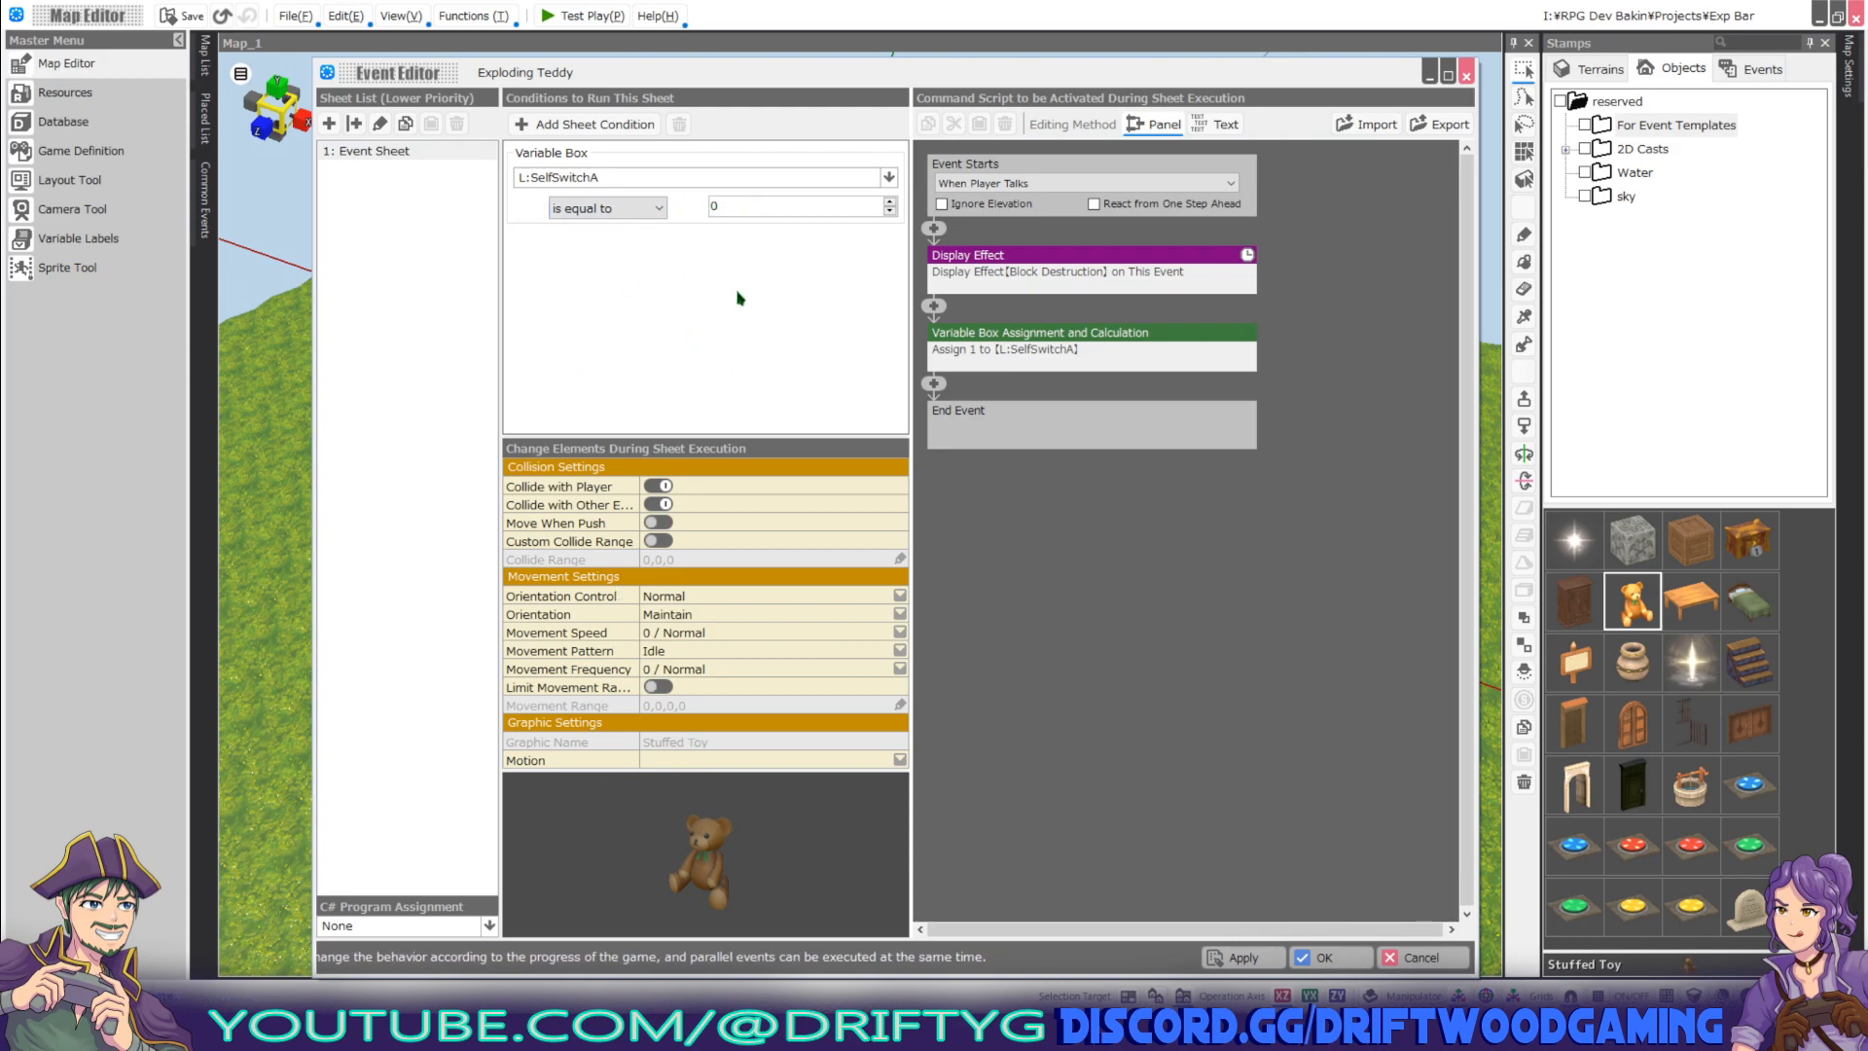
mouse_move(730, 829)
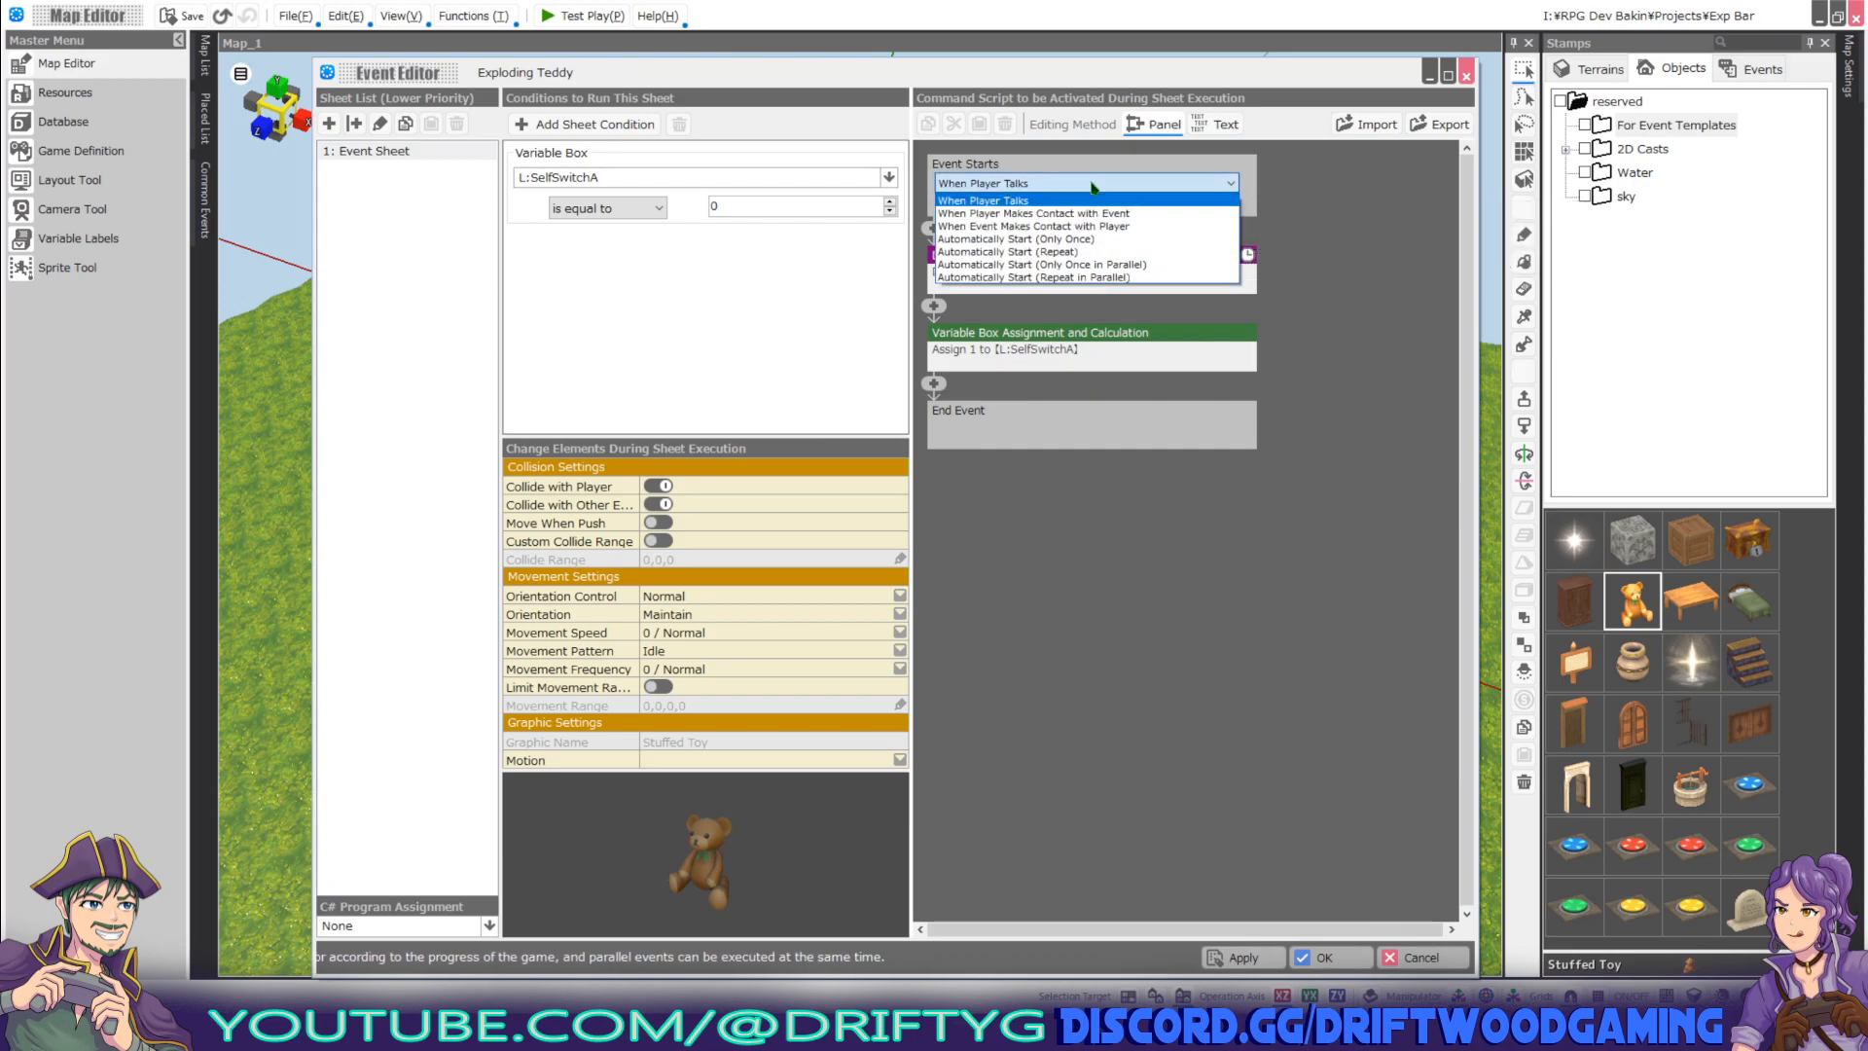
Start Exploding Teddy on player talk and add a Block Destruction Display Effect command.
left_click(984, 200)
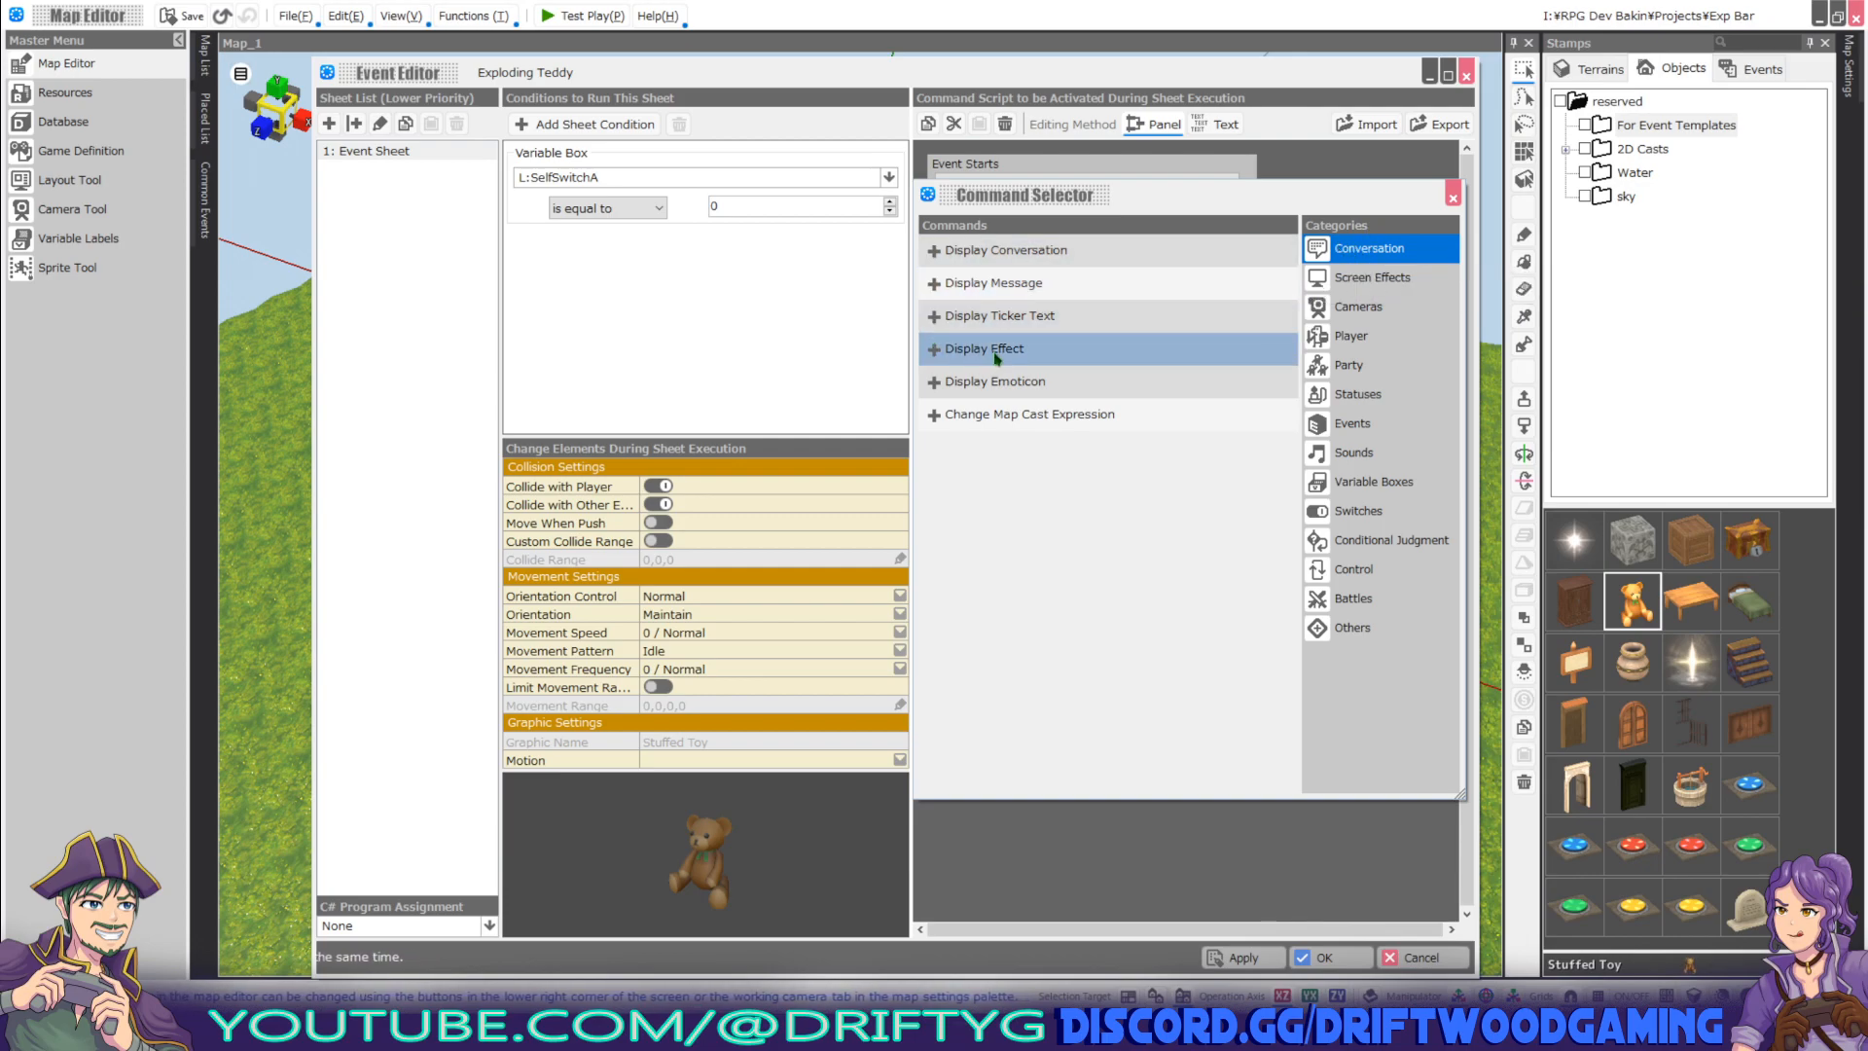
left_click(982, 349)
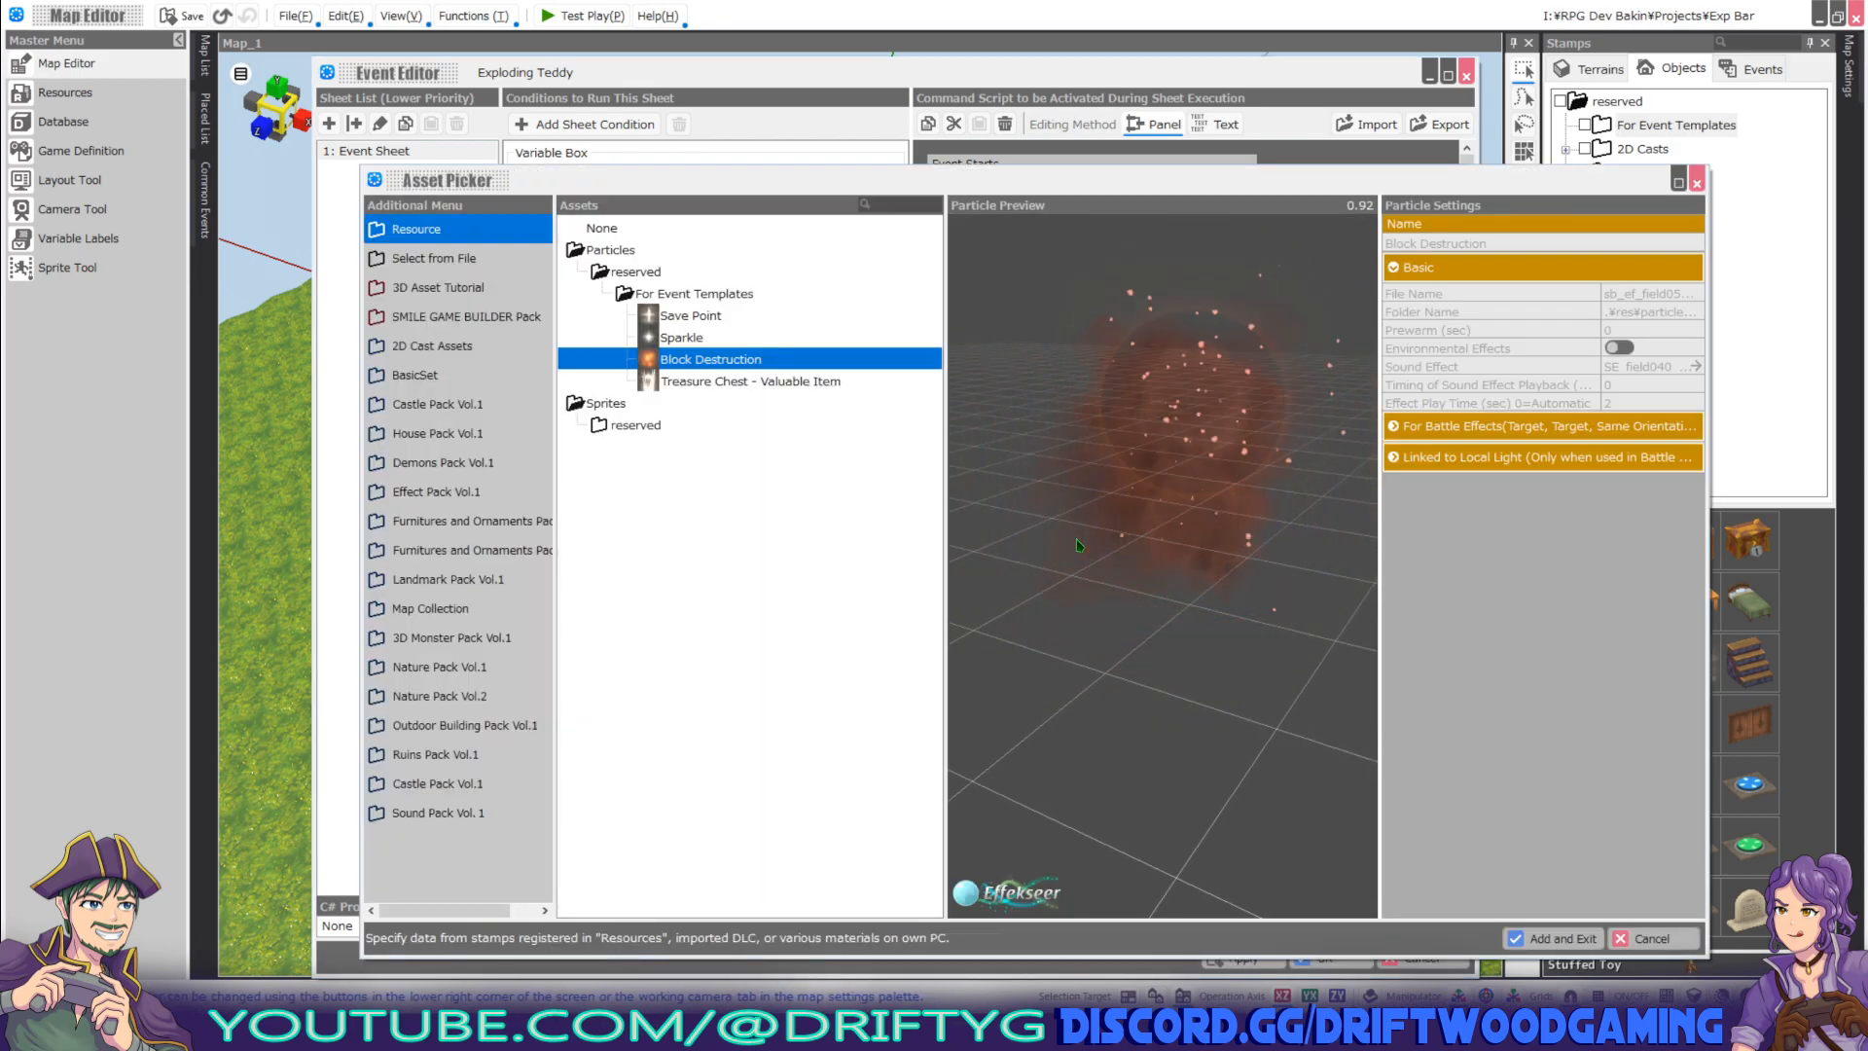
left_click(1562, 937)
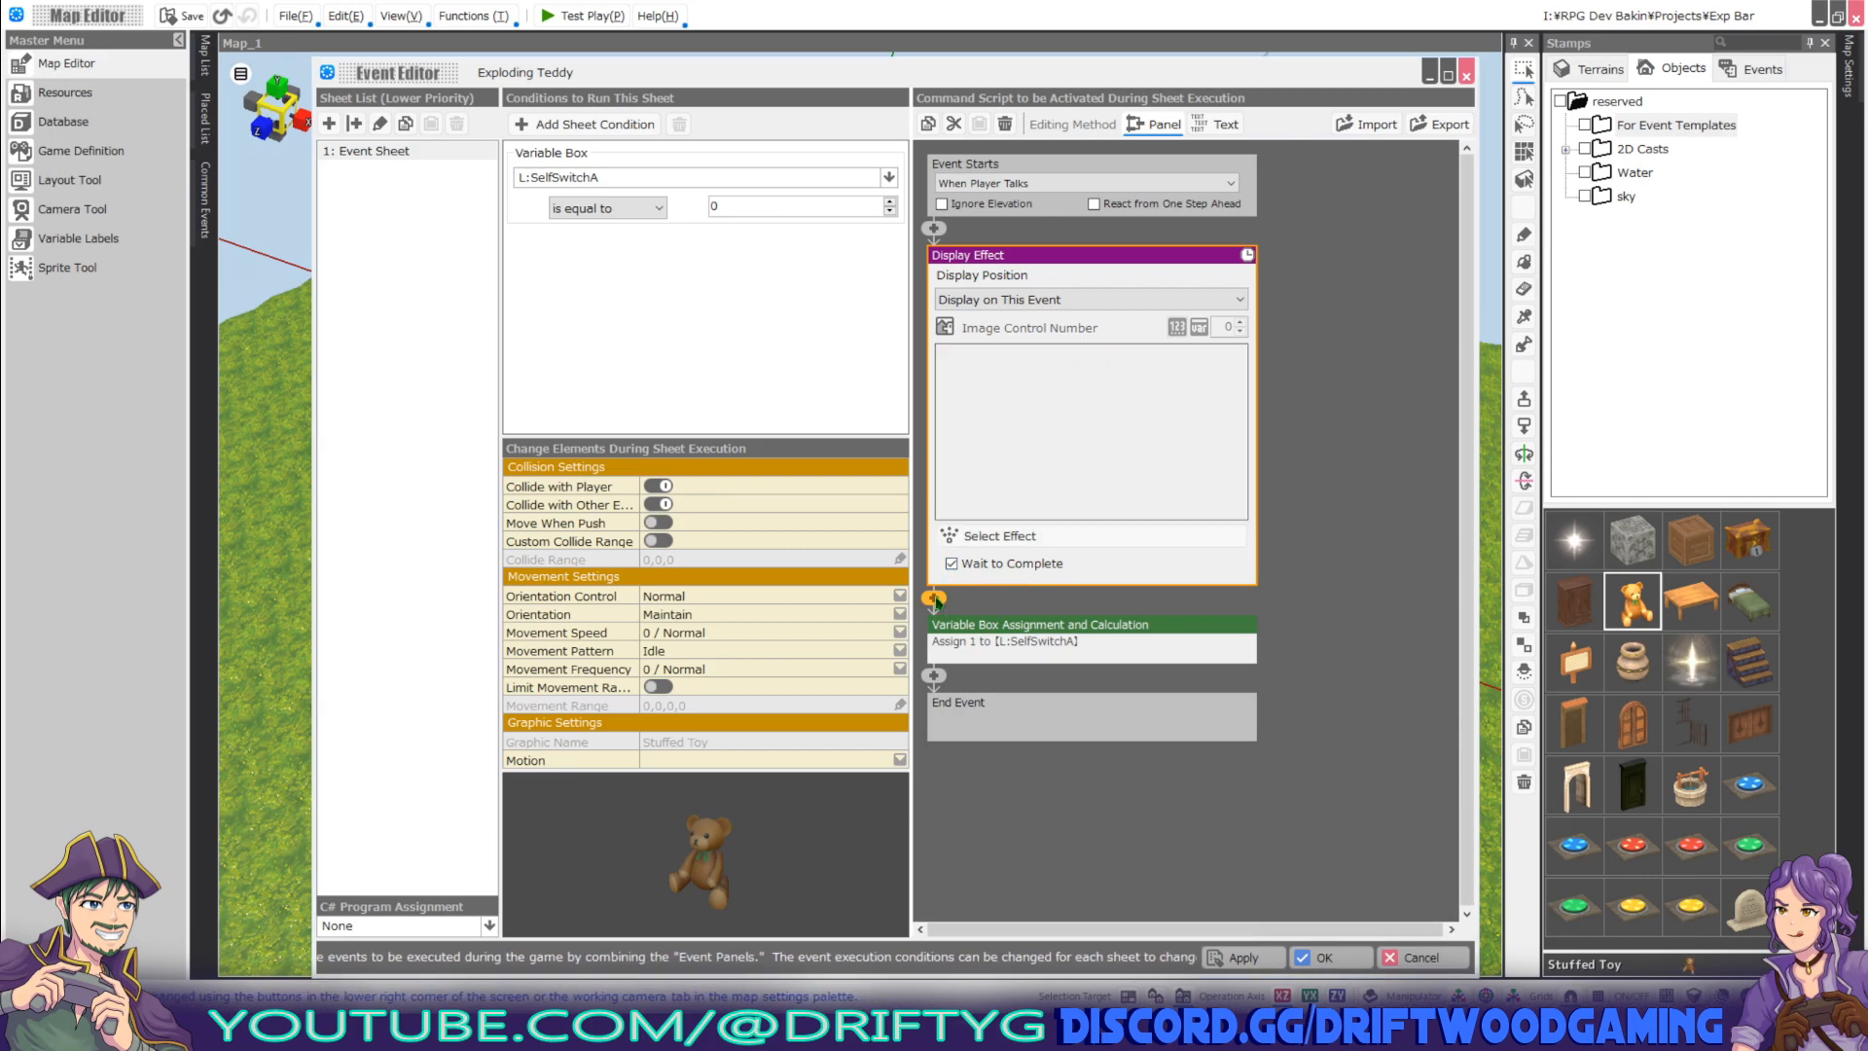
Set L:SelfSwitchA to 1 by value after the effect, then start a test play.
left_click(933, 599)
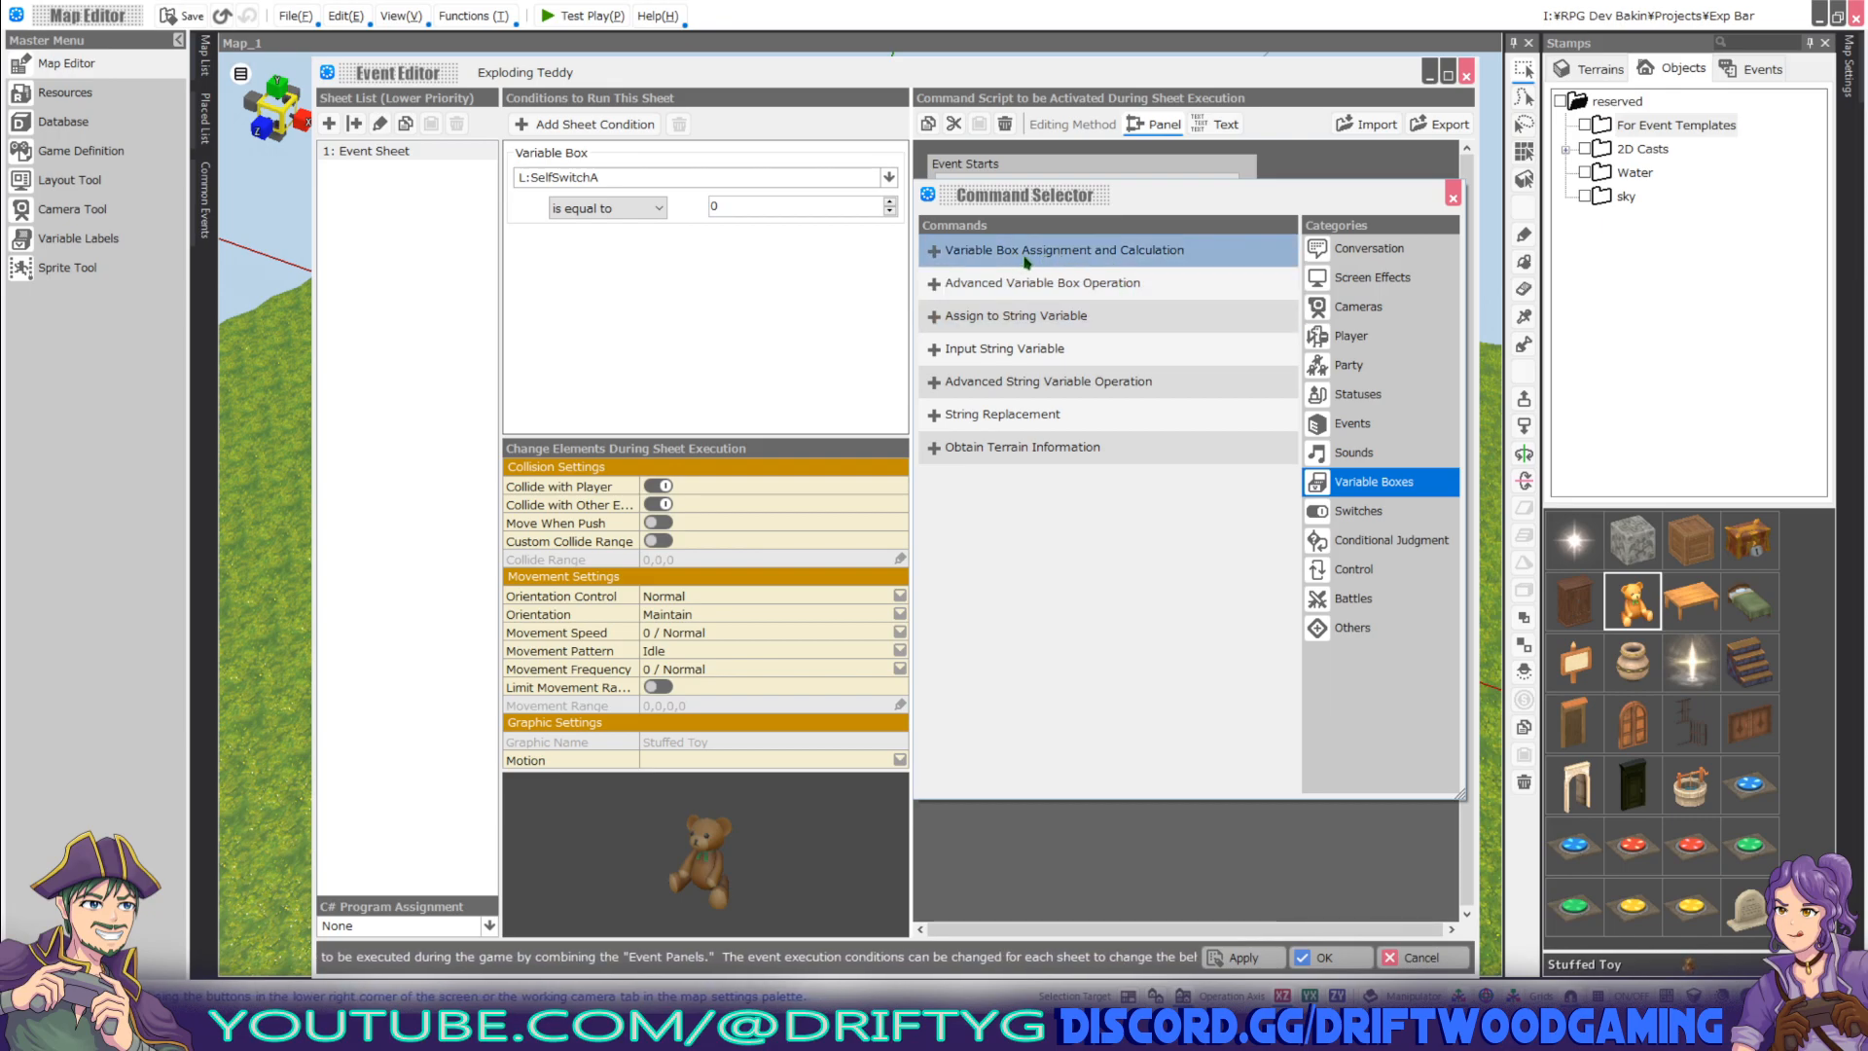
left_click(1040, 251)
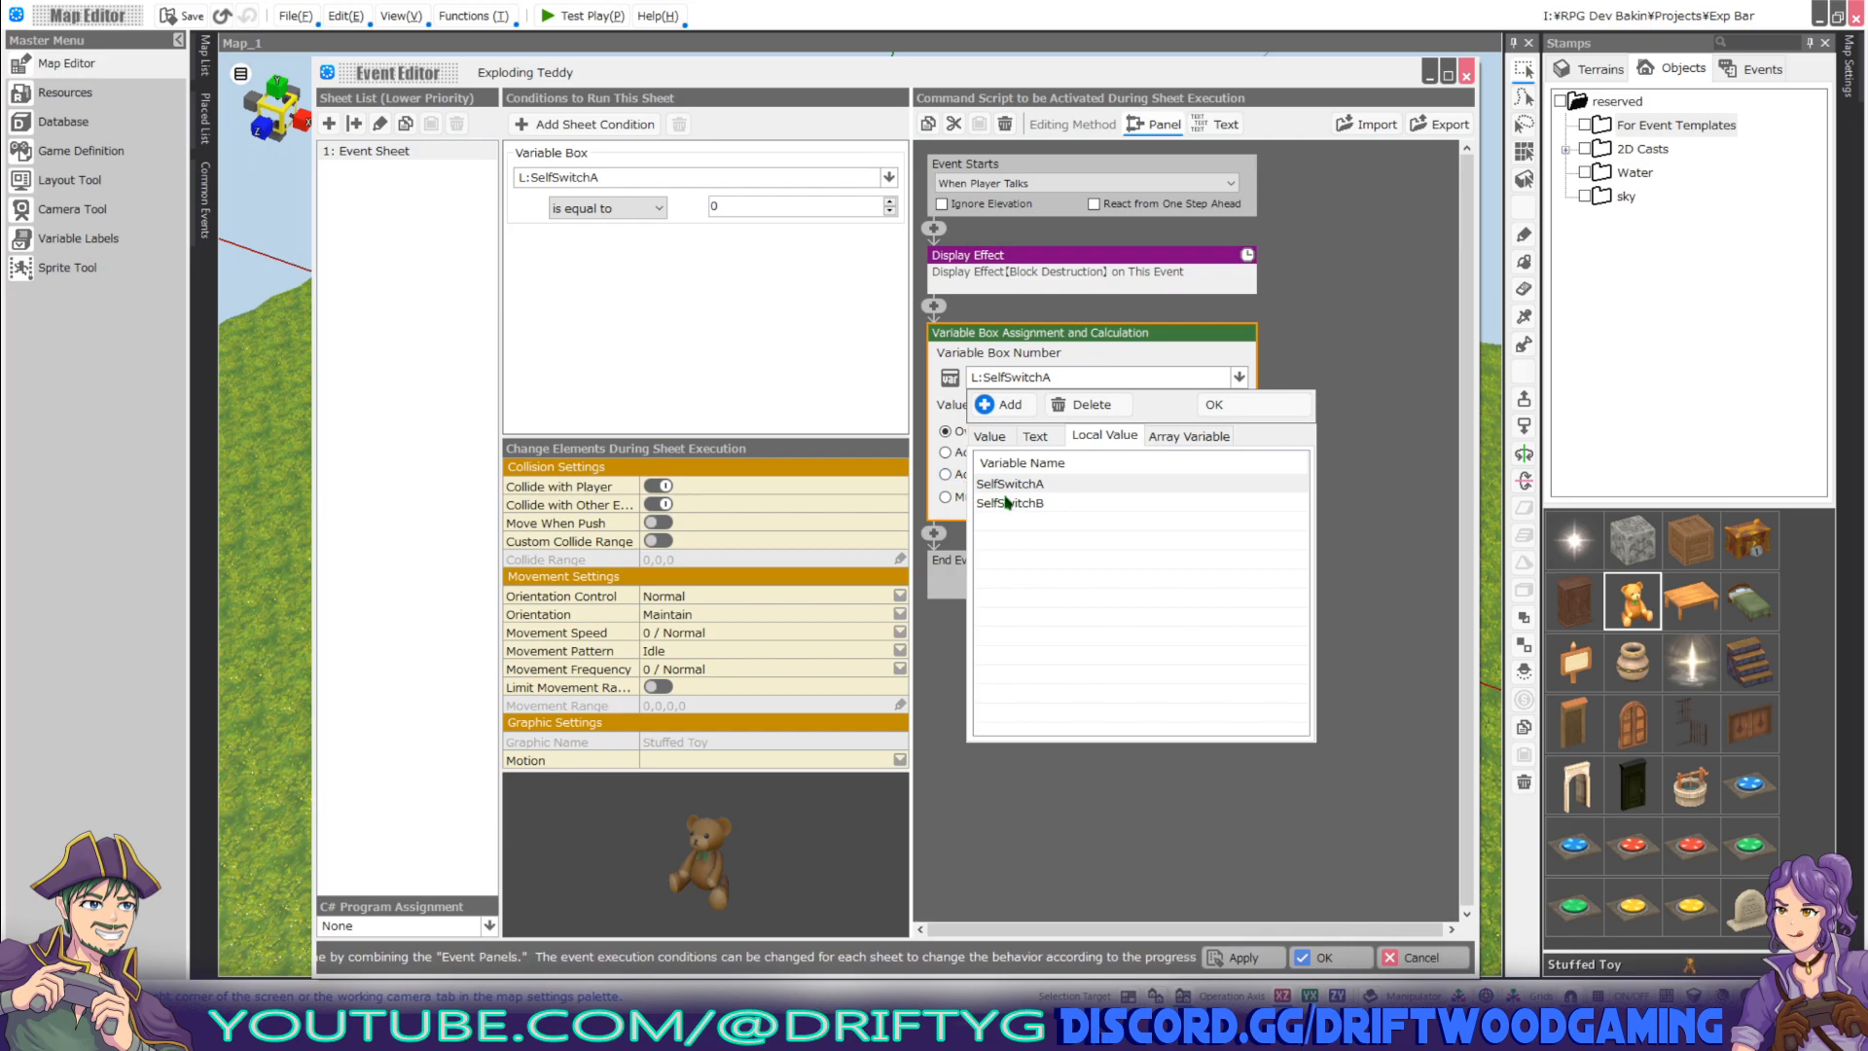
double_click(1009, 484)
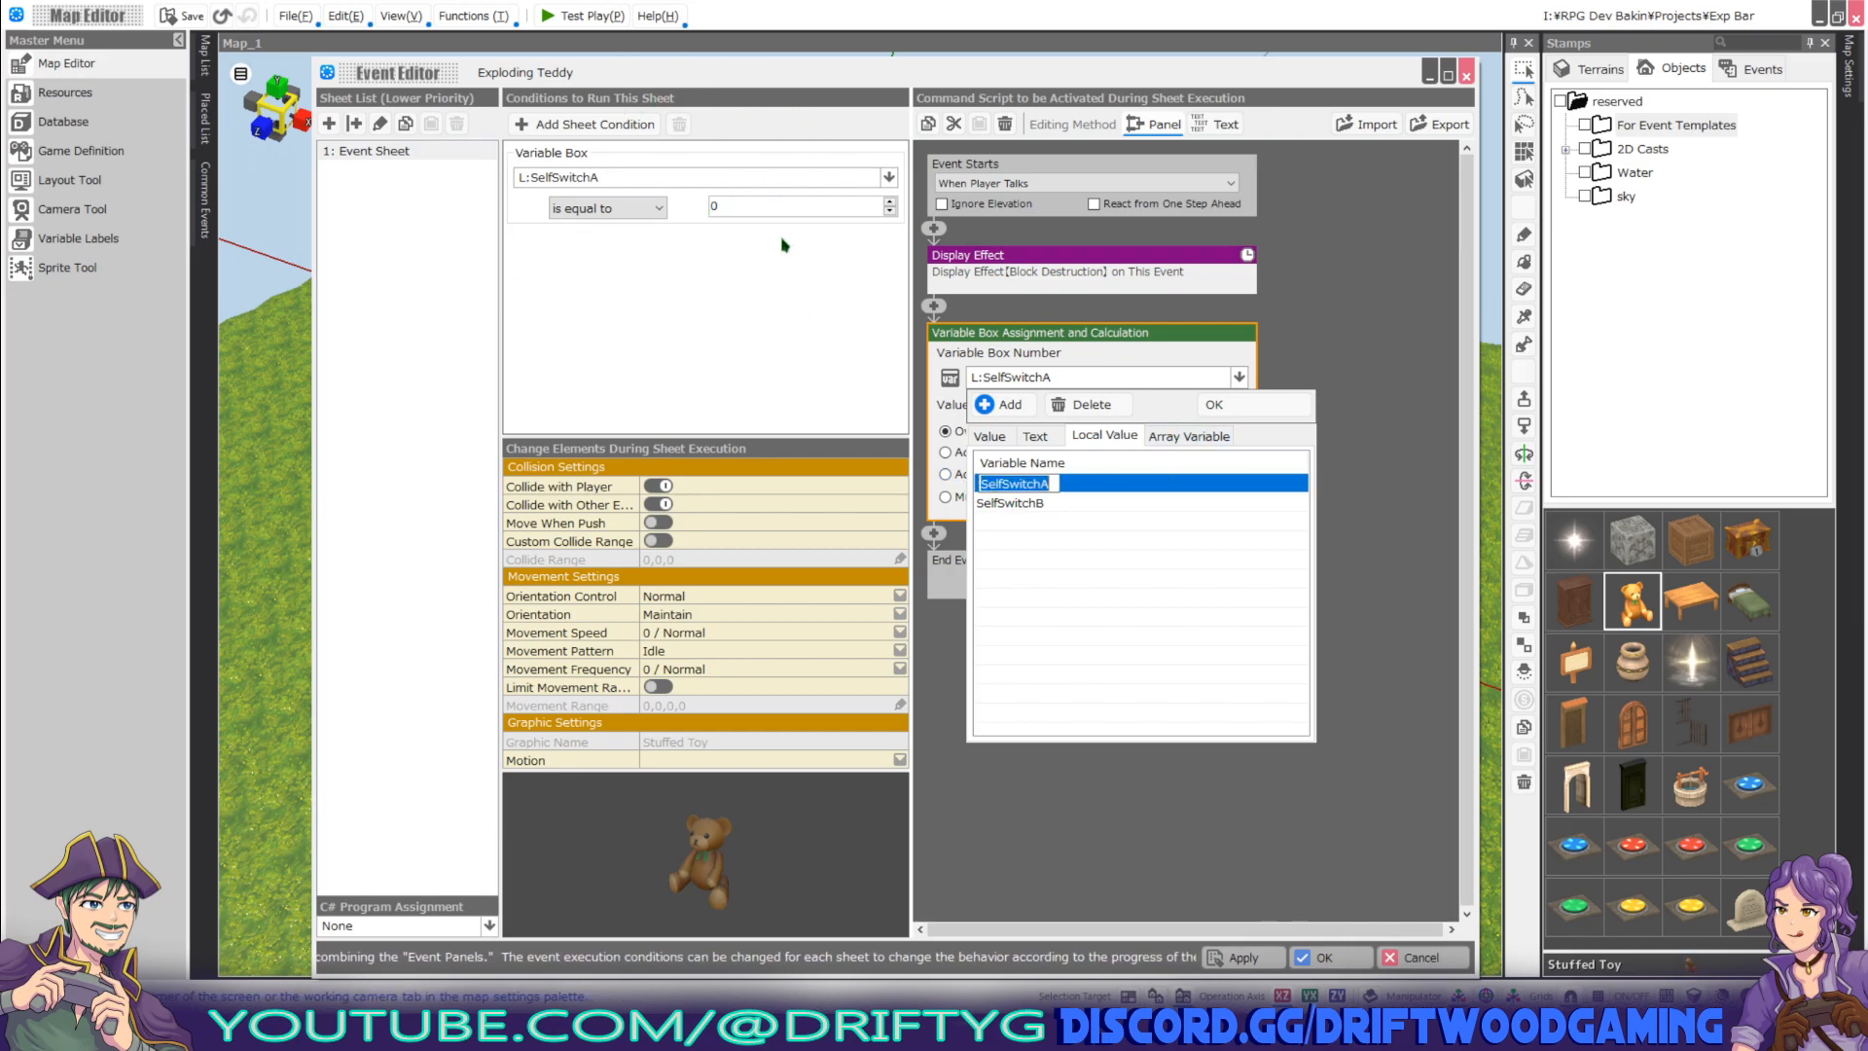
left_click(1213, 404)
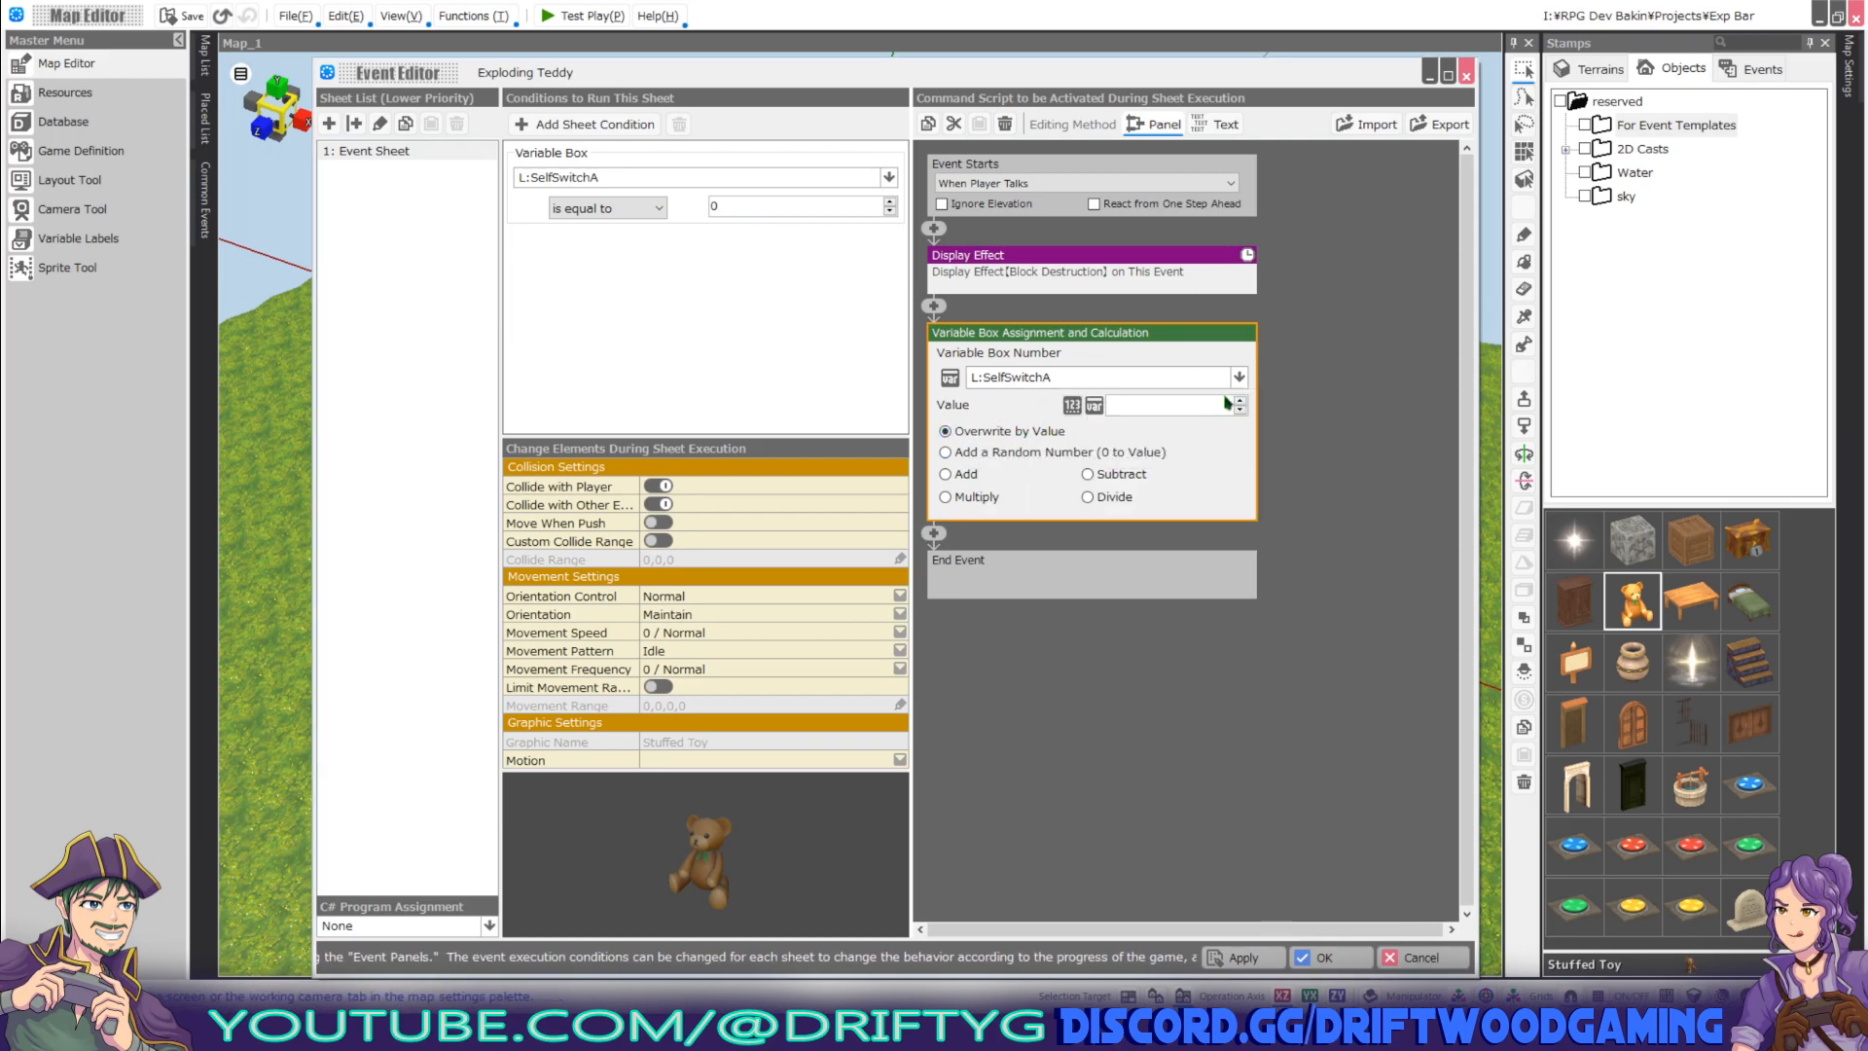
left_click(1240, 399)
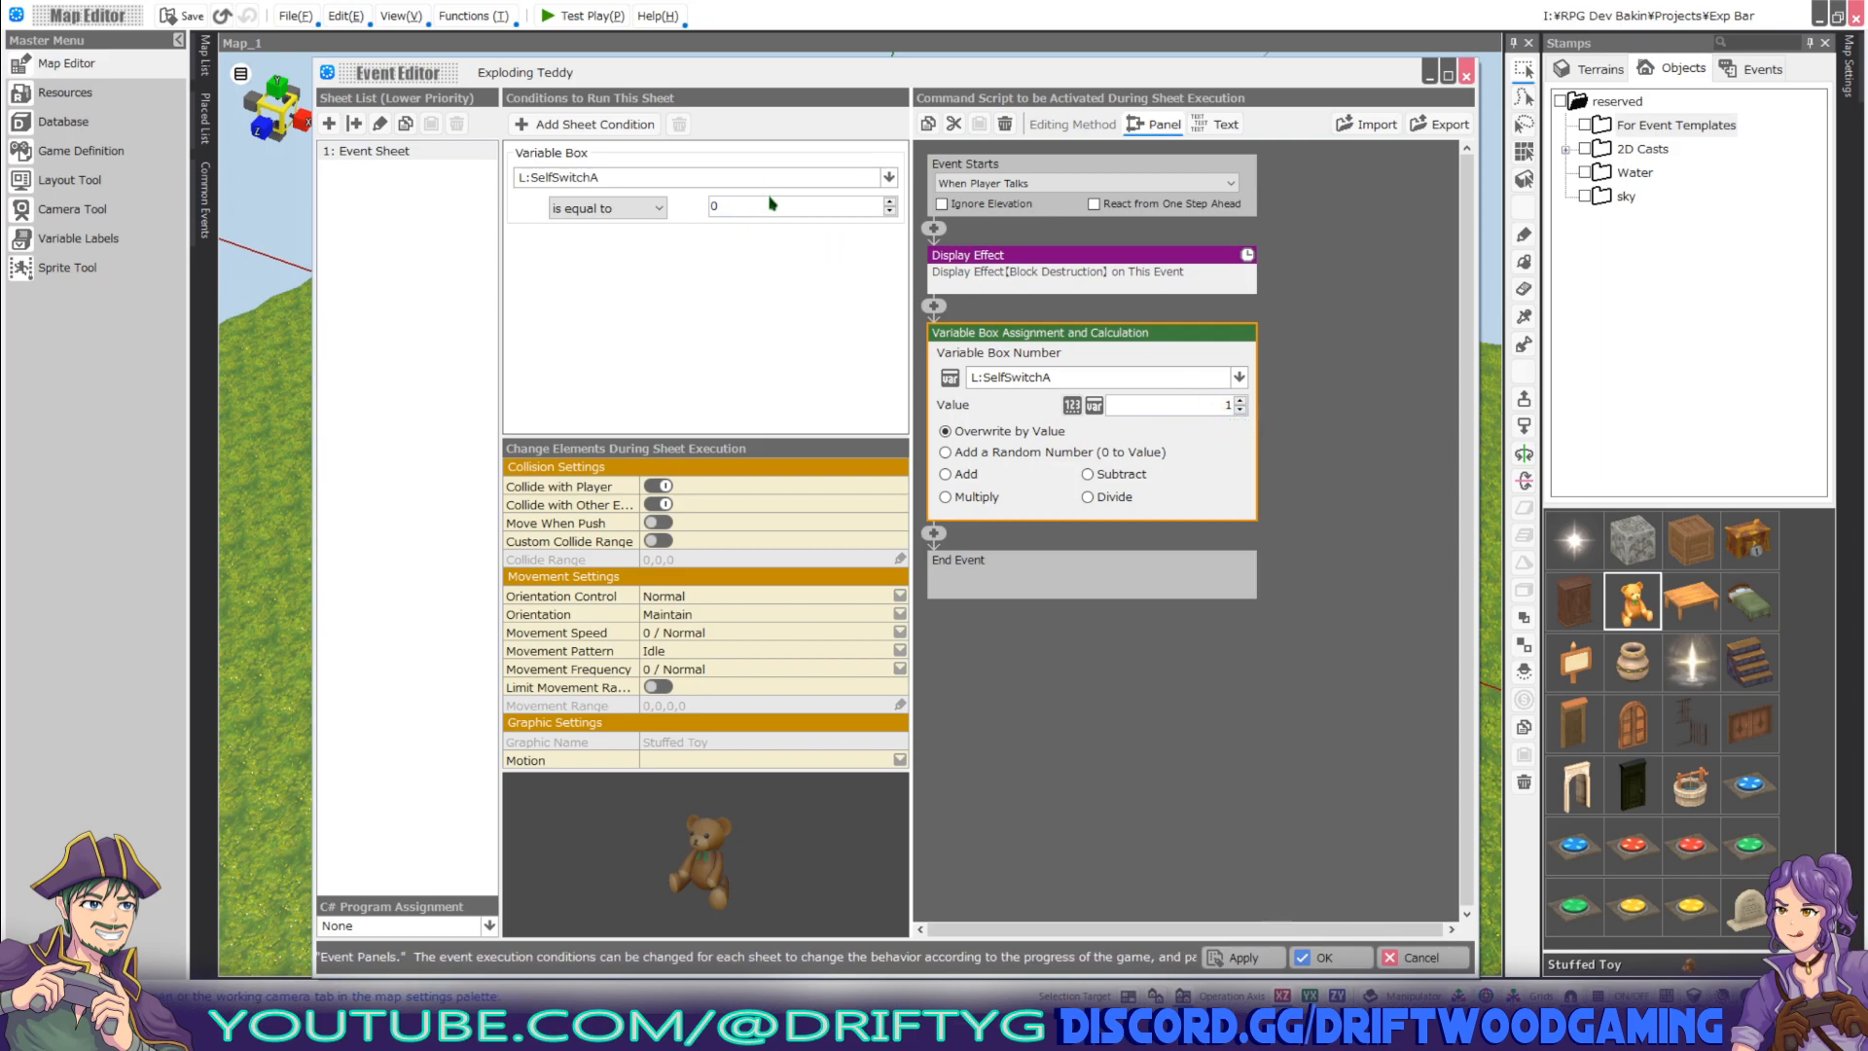
mouse_move(1037, 483)
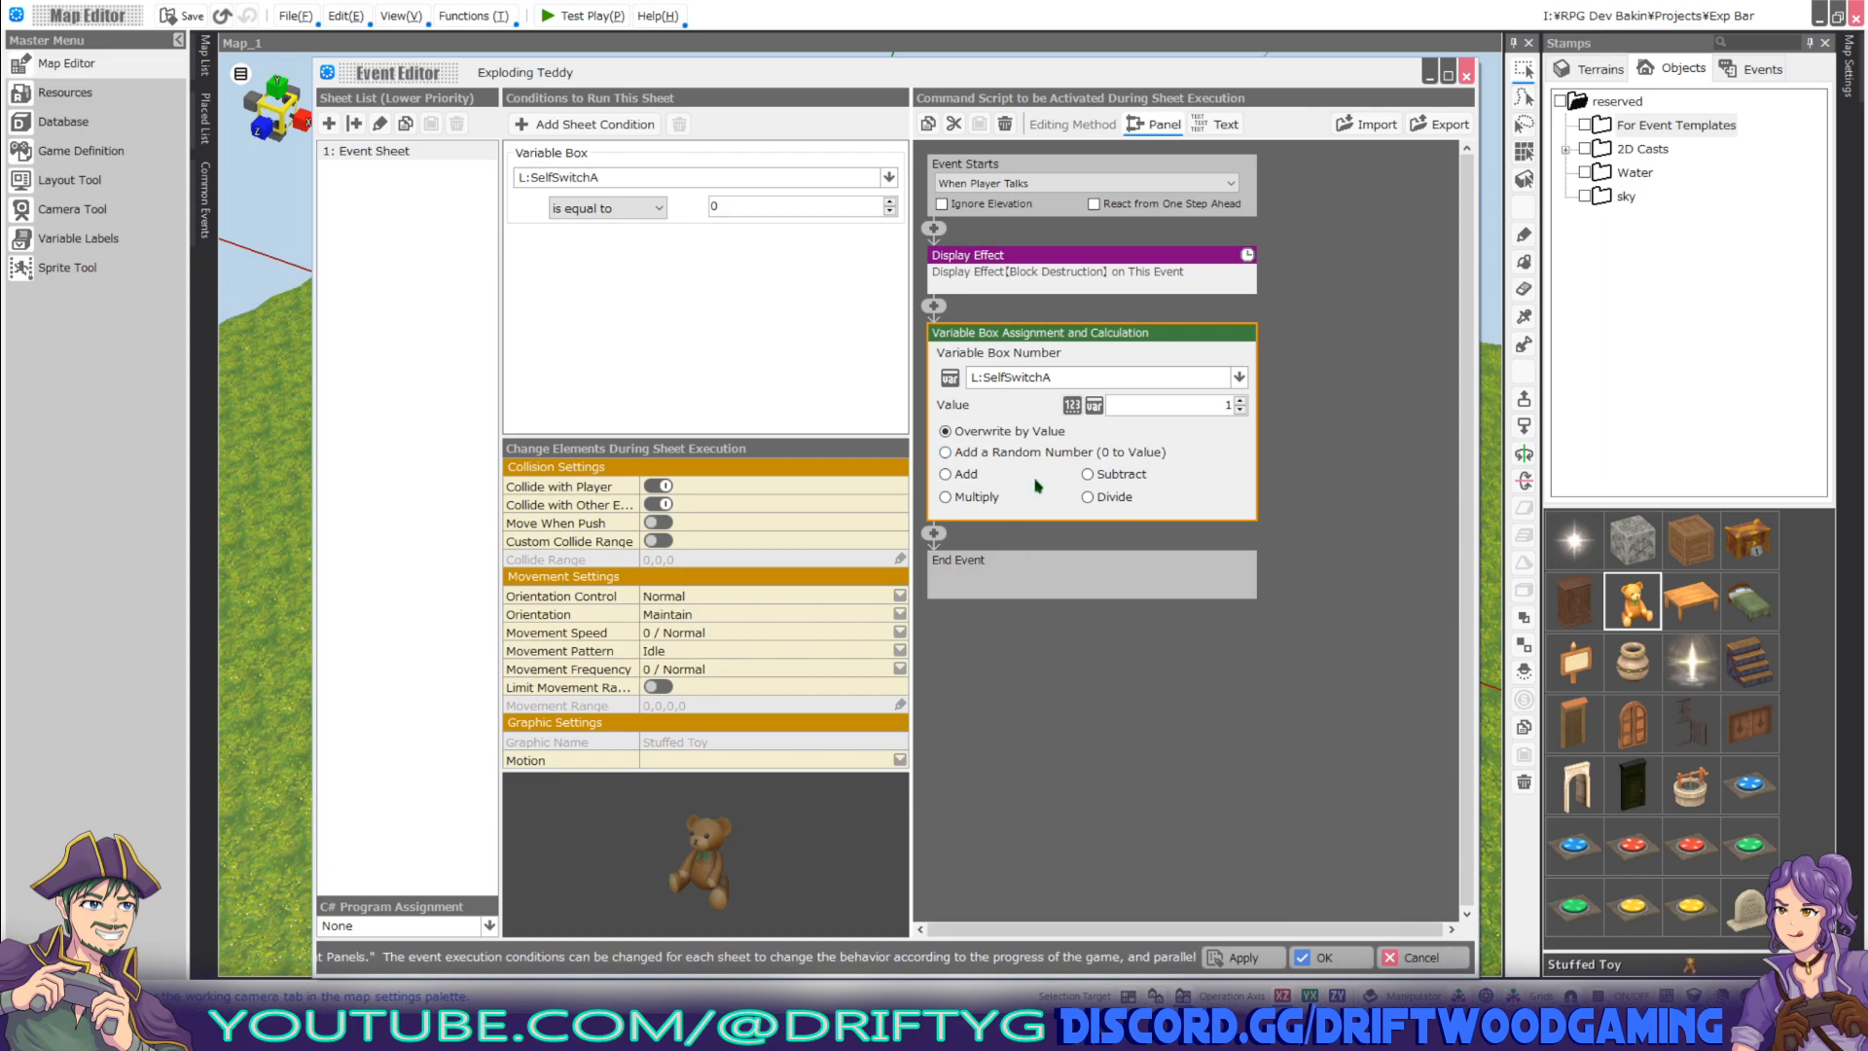
left_click(568, 16)
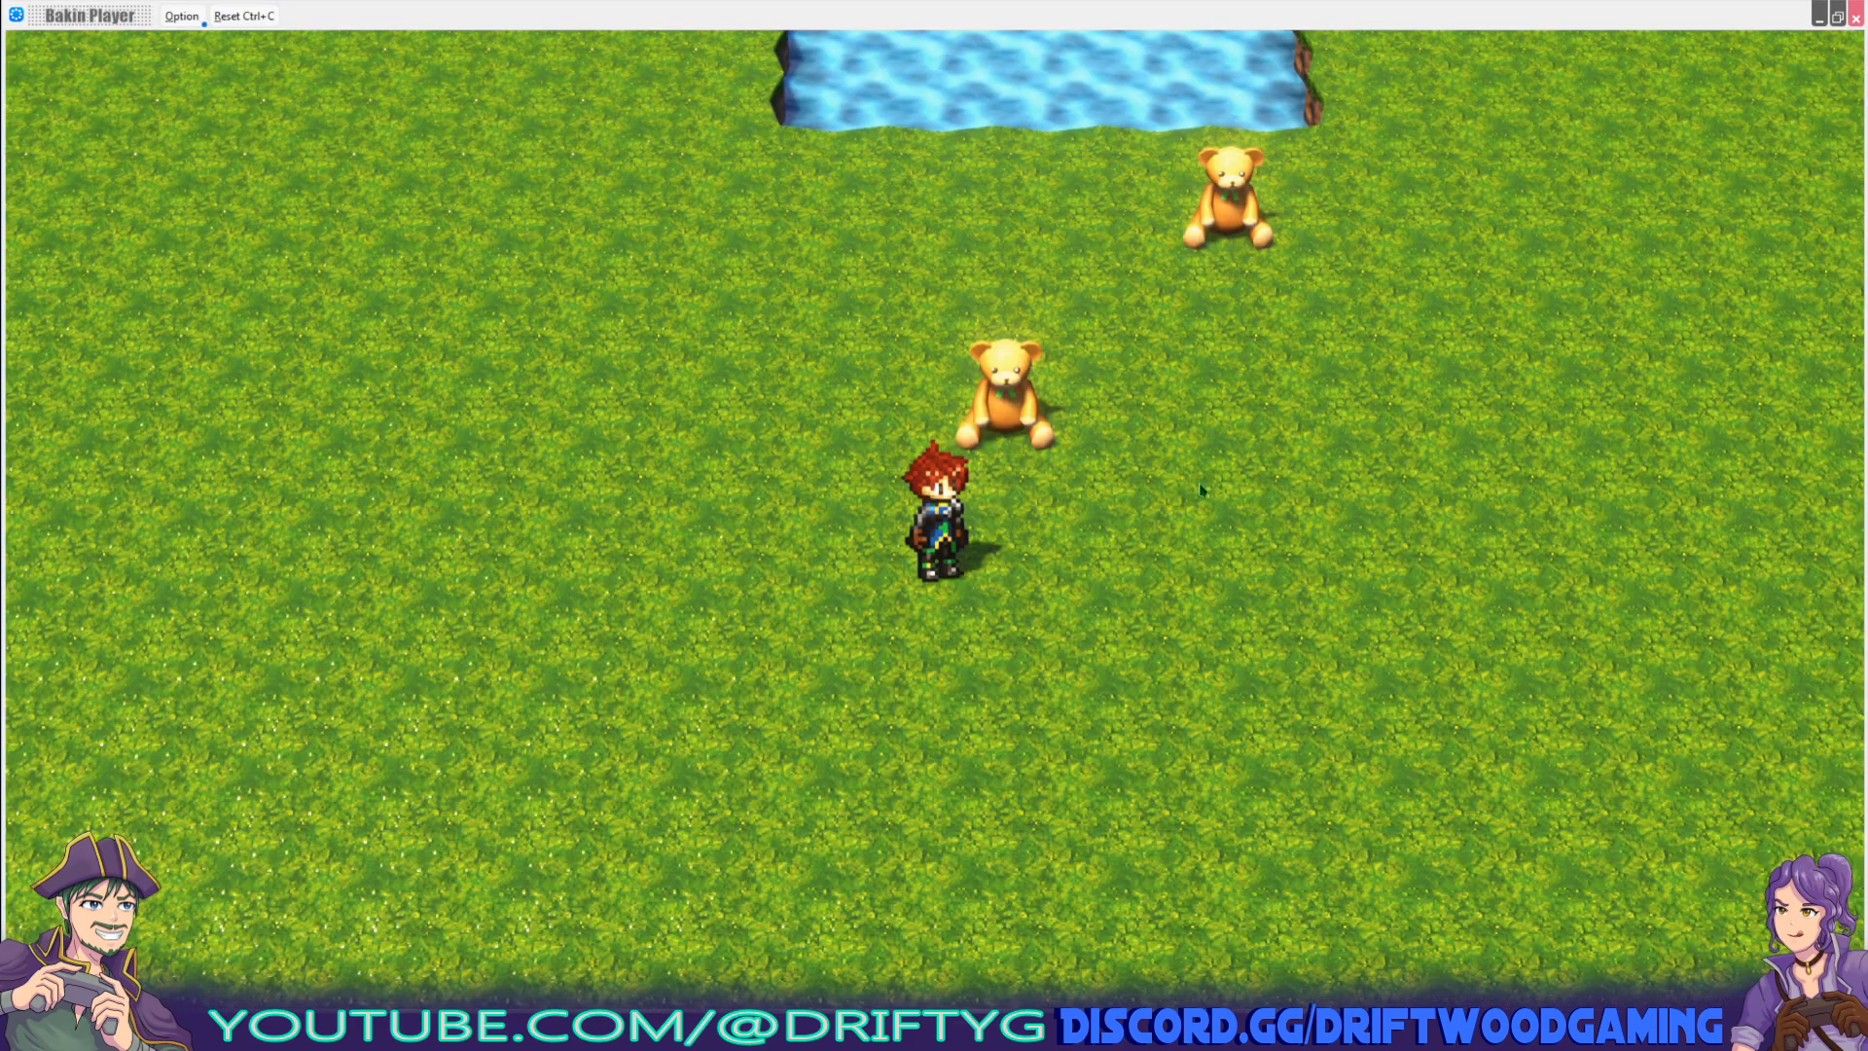